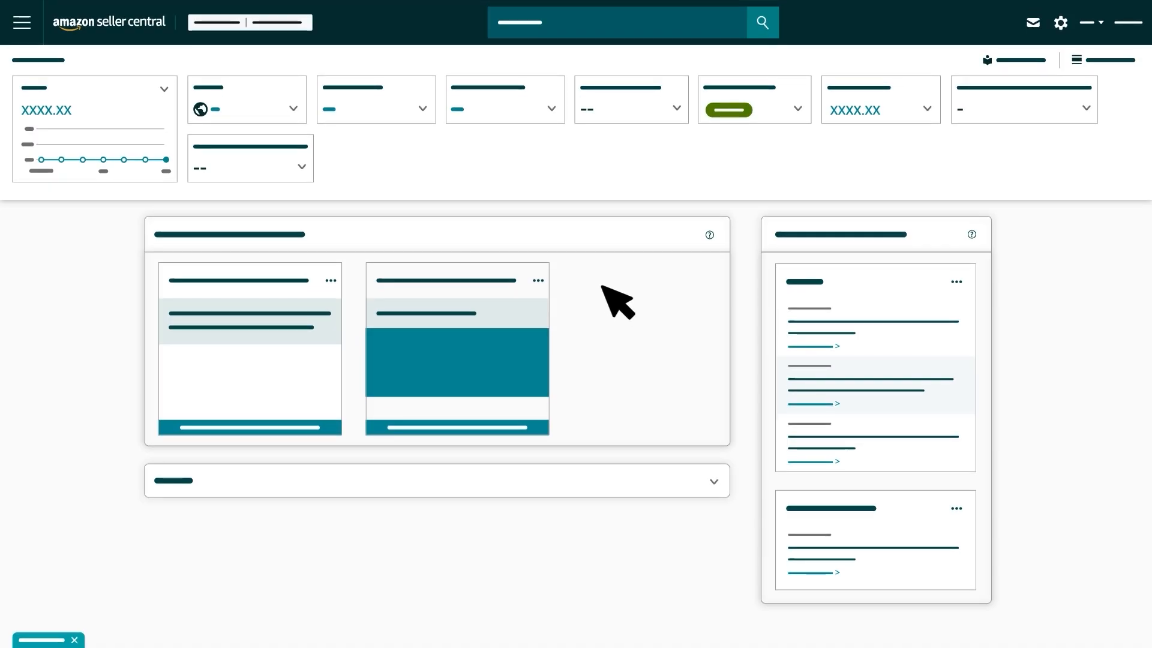
{"action": "mouse_move", "coordinate": [22, 22]}
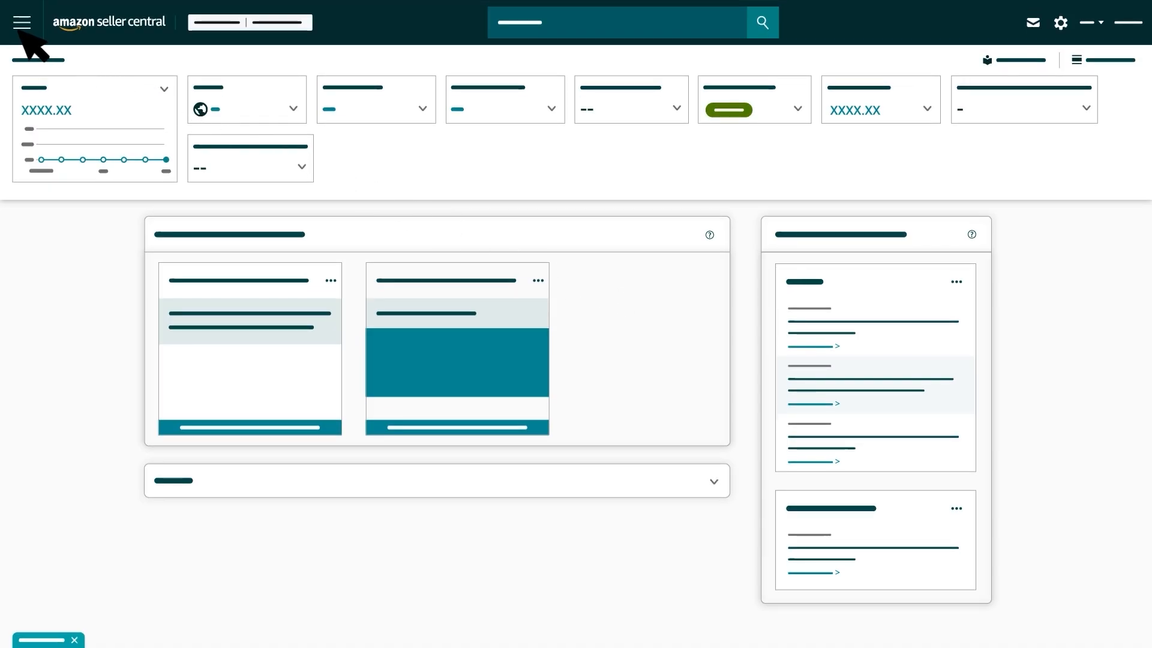
- Go from the Seller Central menu to Add Products and choose the Spreadsheet option
{"action": "left_click", "coordinate": [22, 22]}
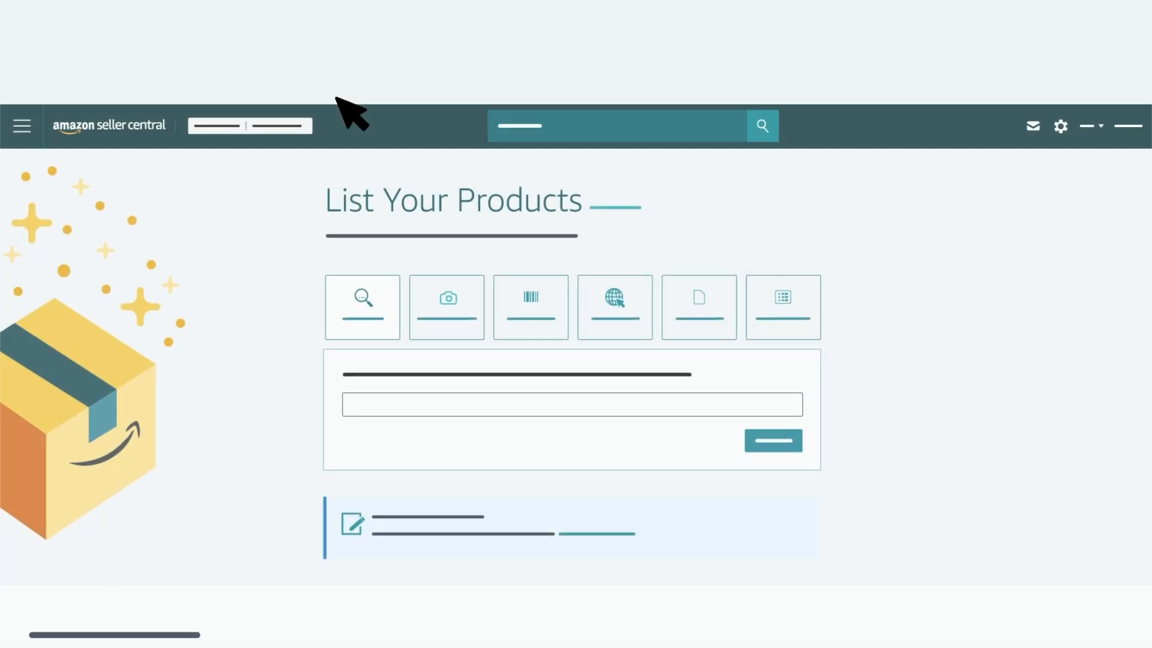
{"action": "scroll", "scroll_direction": "down", "scroll_amount": 3}
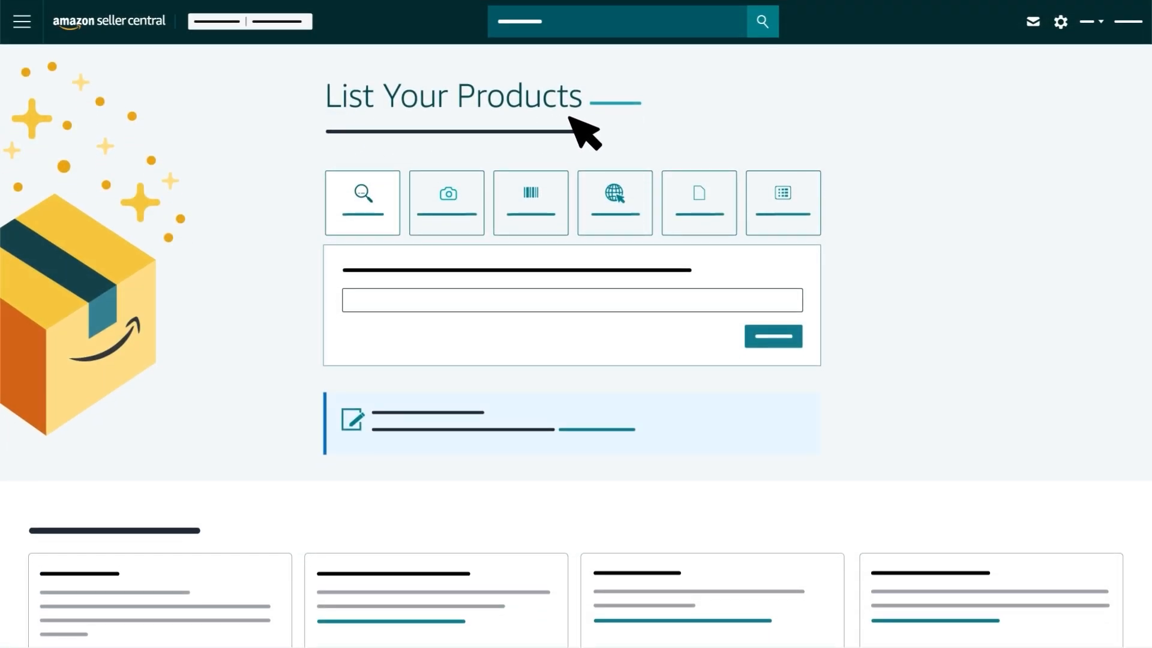
{"action": "left_click", "coordinate": [781, 203]}
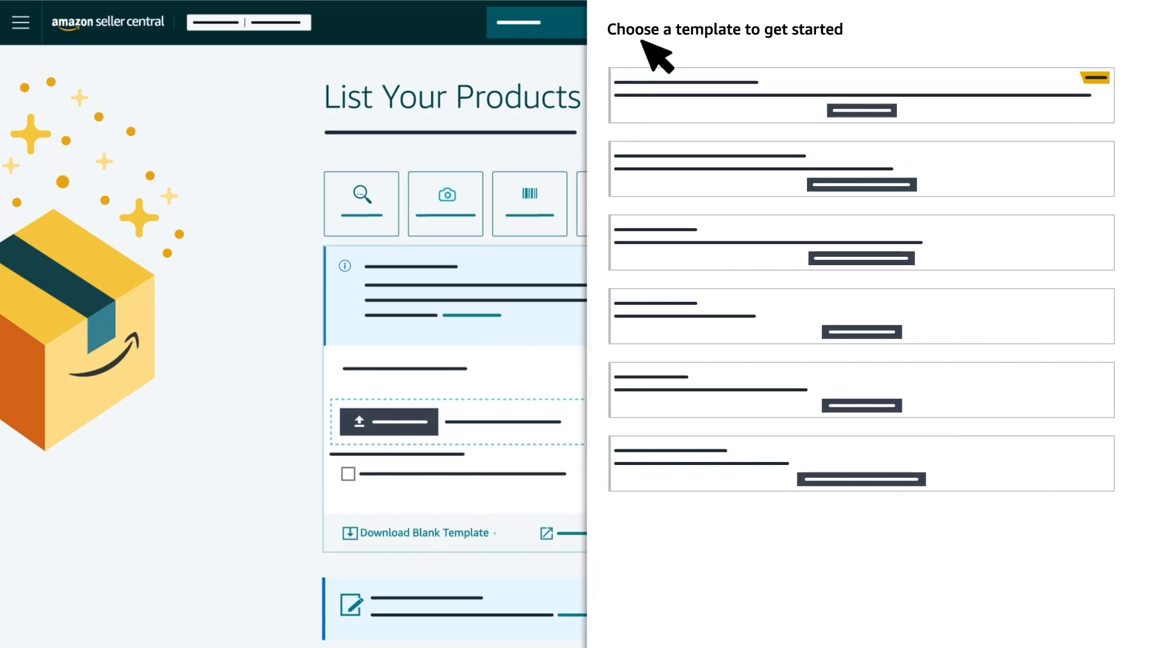
{"action": "mouse_move", "coordinate": [853, 59]}
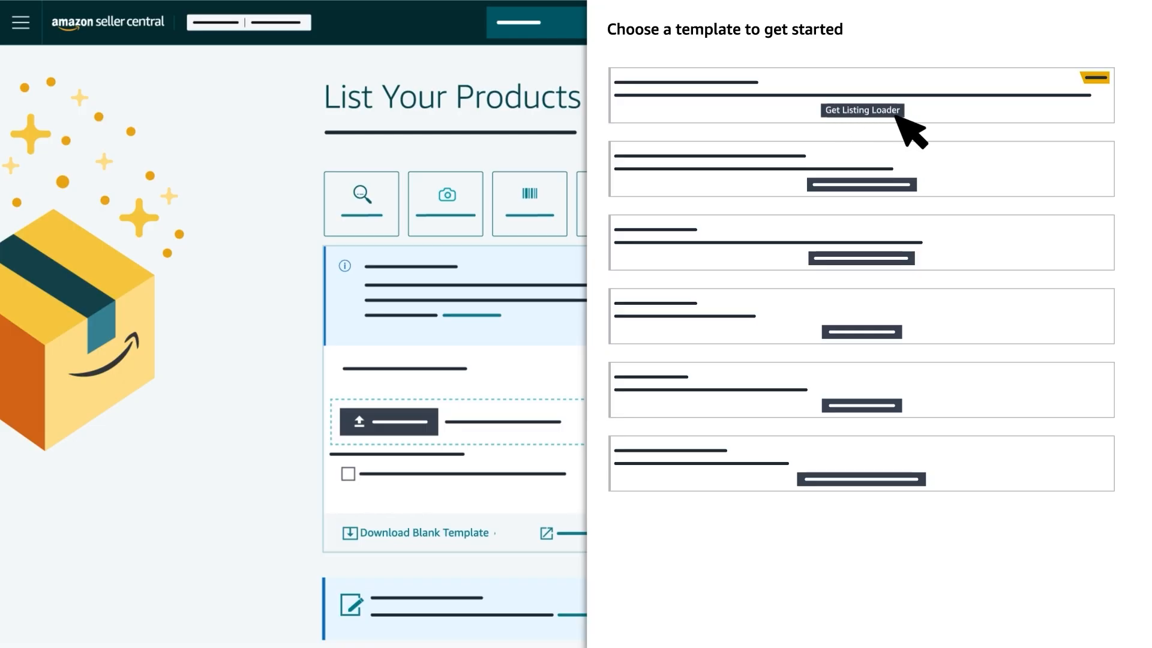
{"action": "mouse_move", "coordinate": [870, 129]}
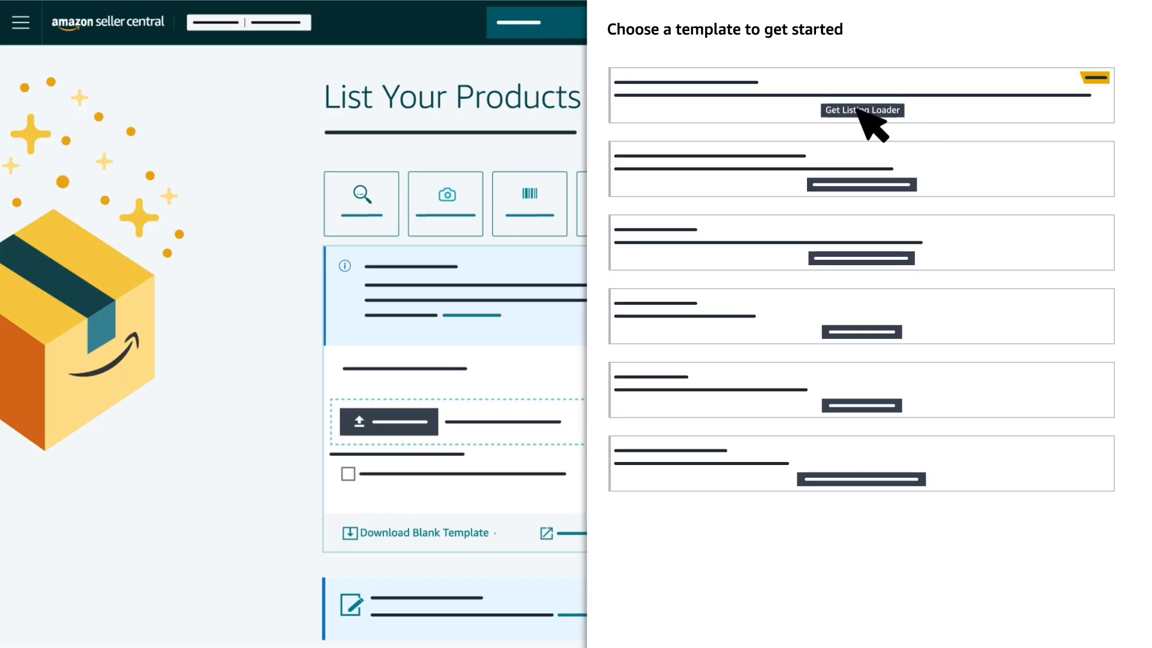
- Choose Get Listing Loader, the template for products already in Amazon's catalog
{"action": "left_click", "coordinate": [860, 94]}
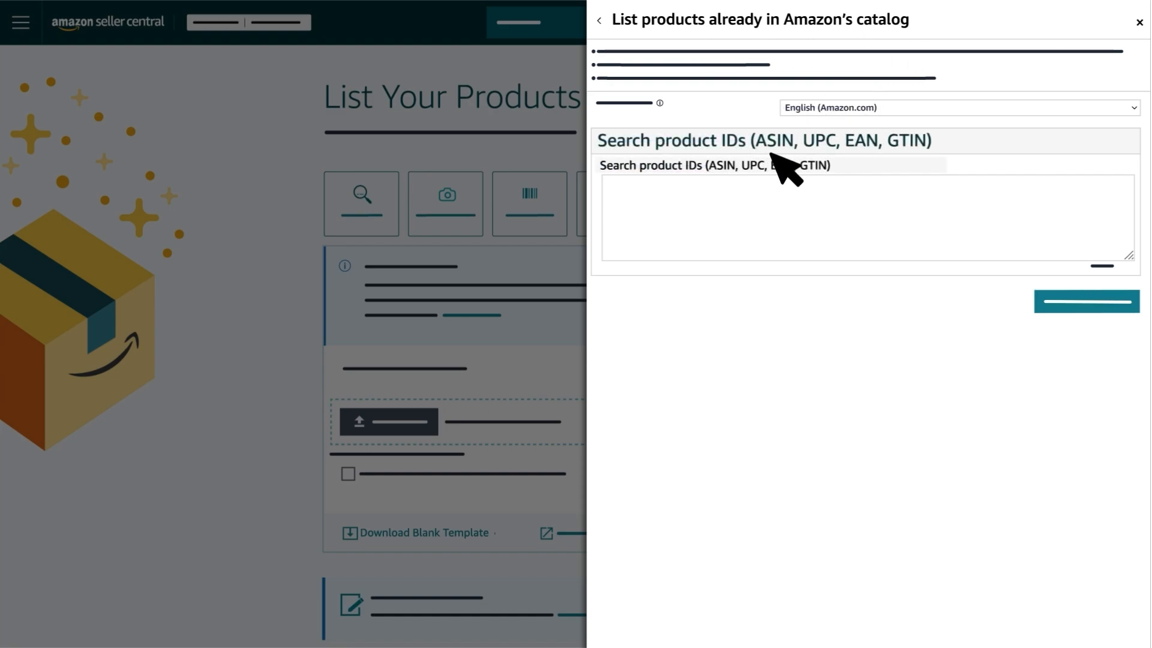
{"action": "mouse_move", "coordinate": [929, 166]}
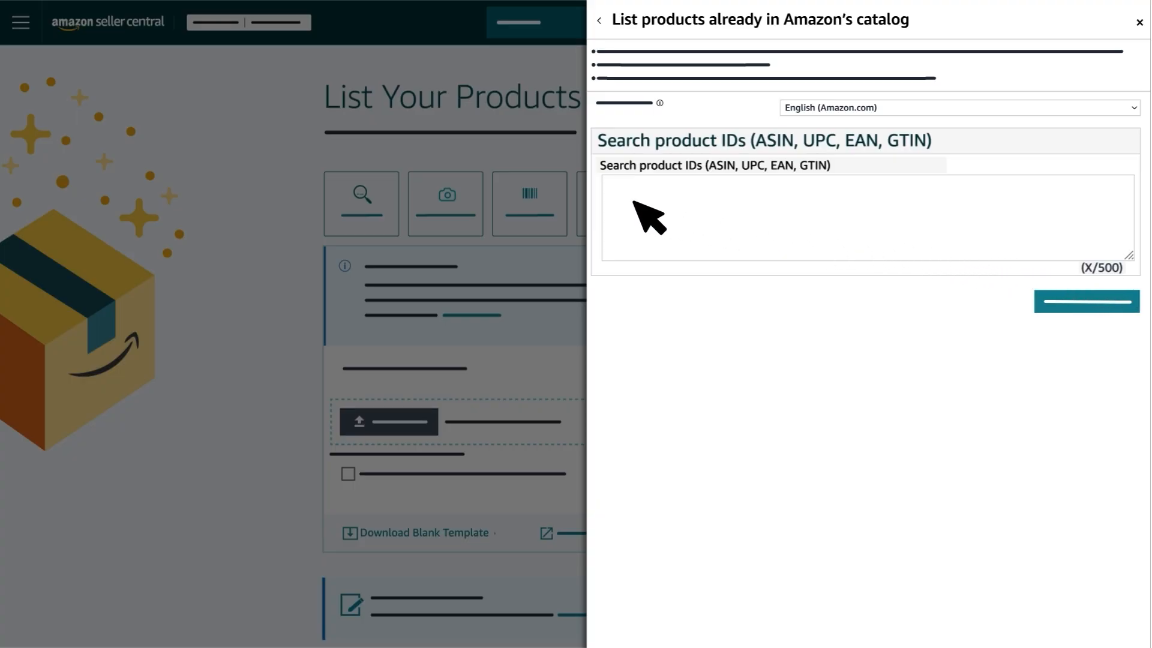
- Enter three ASIN/UPC product IDs and generate the Listing Loader spreadsheet
{"action": "type", "text": "XXXXXXXXXX, XXXXXXXXXXXX, XXXXXXXXXXXX, XXXXXXXXXXXXXX"}
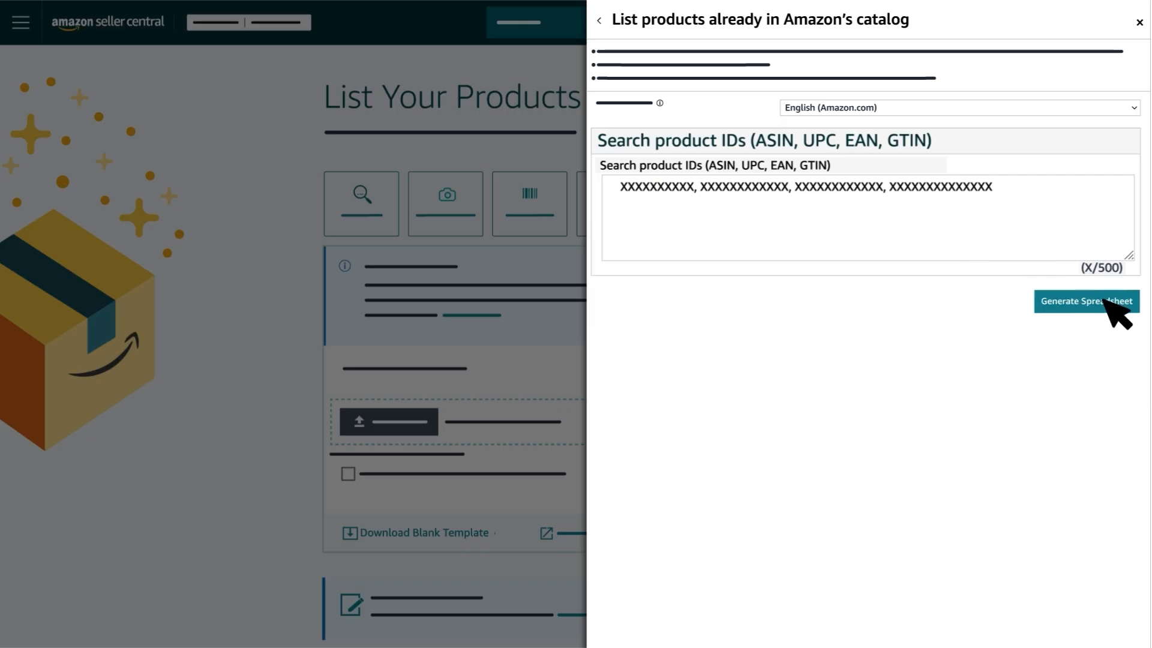
{"action": "left_click", "coordinate": [1086, 301]}
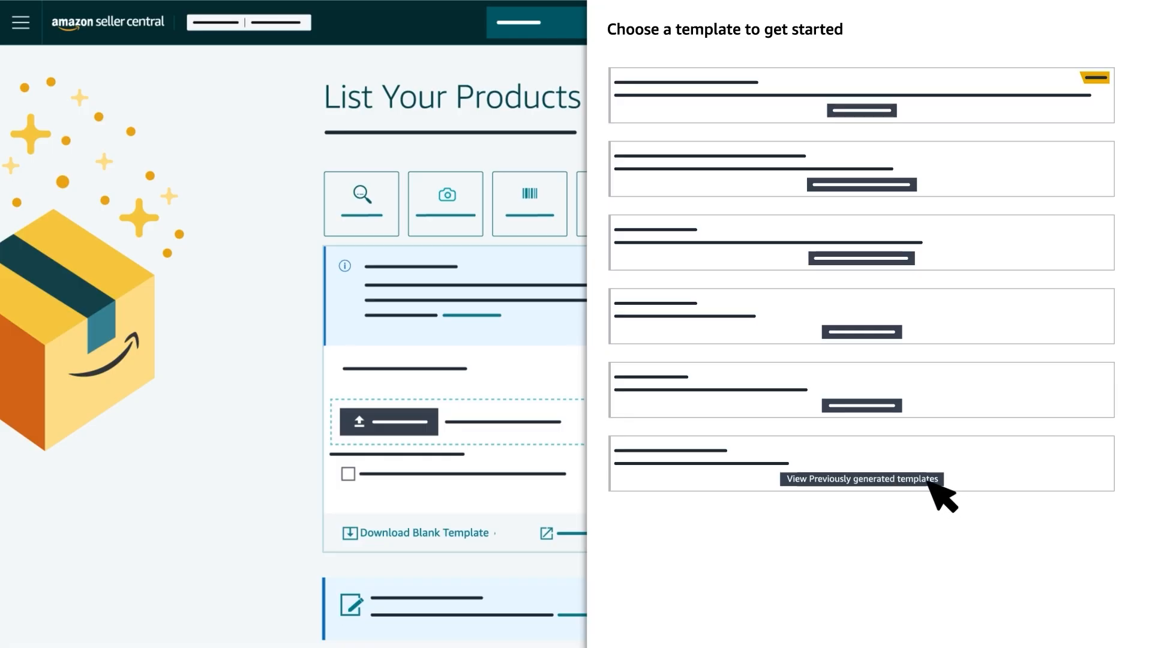
- Download the most recent spreadsheet from the previously generated templates list
{"action": "left_click", "coordinate": [860, 478]}
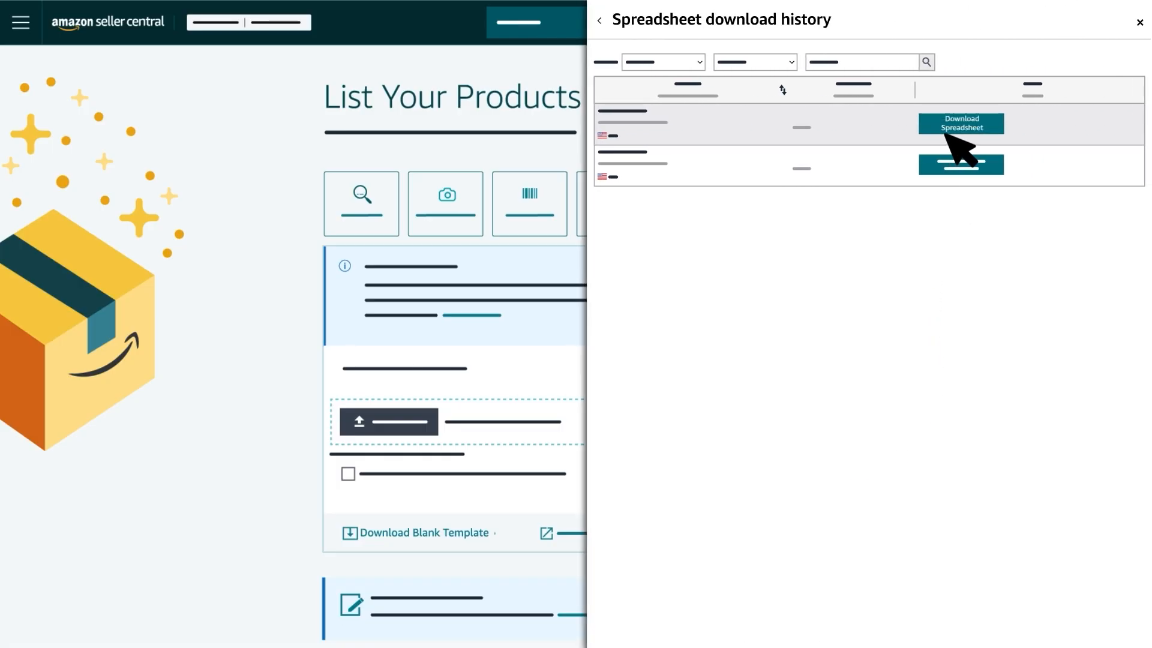
{"action": "left_click", "coordinate": [959, 123]}
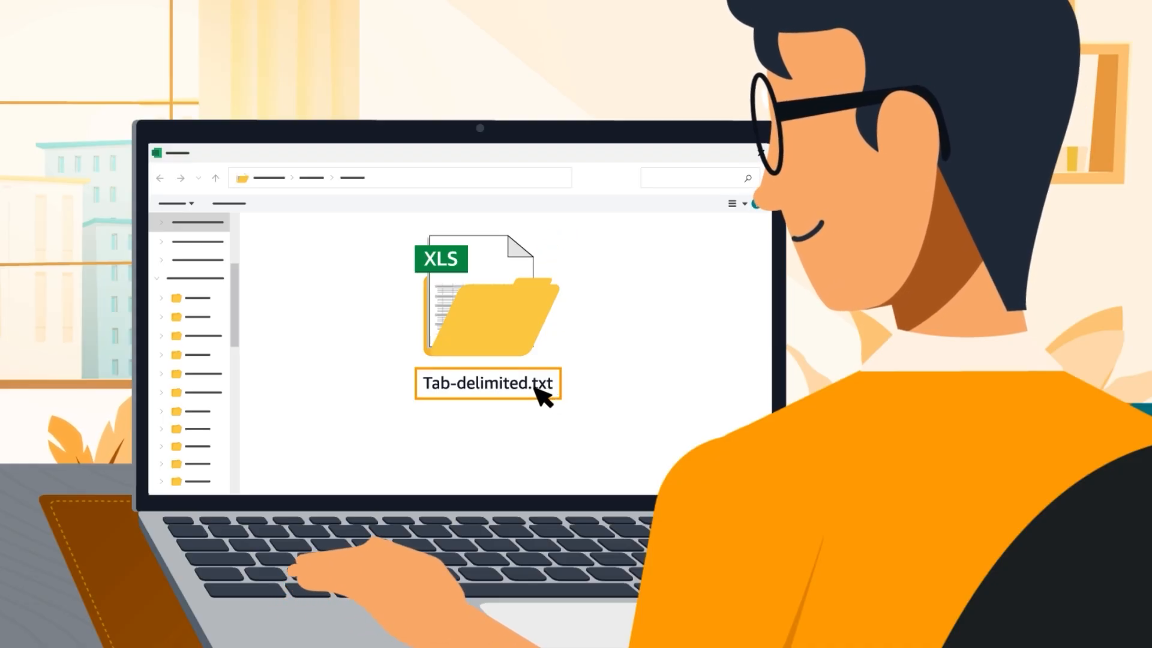
- Open the downloaded inventory file in Excel and view its Template sheet
{"action": "type", "text": "XX/XX/XXX"}
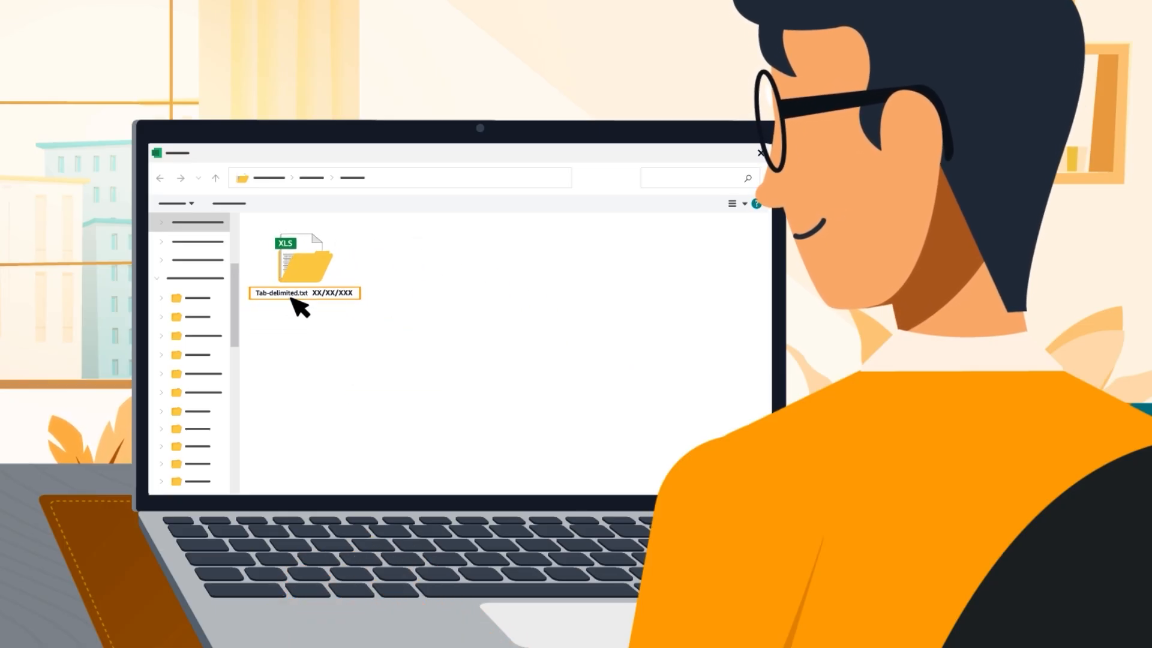
{"action": "double_click", "coordinate": [297, 264]}
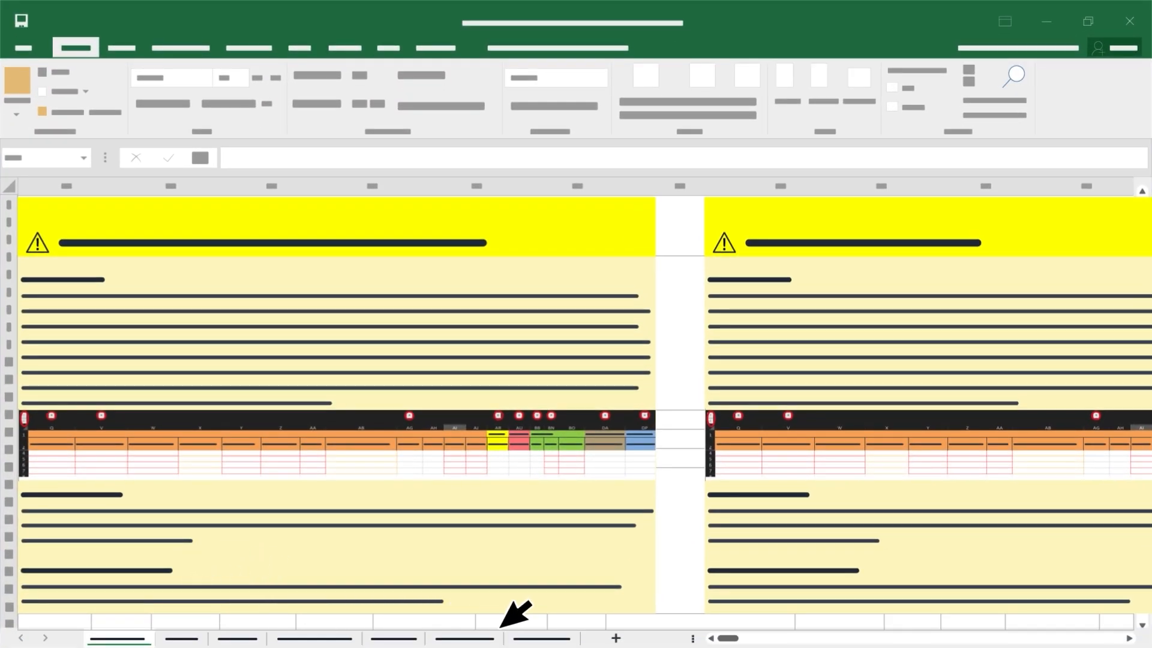
{"action": "left_click", "coordinate": [393, 635]}
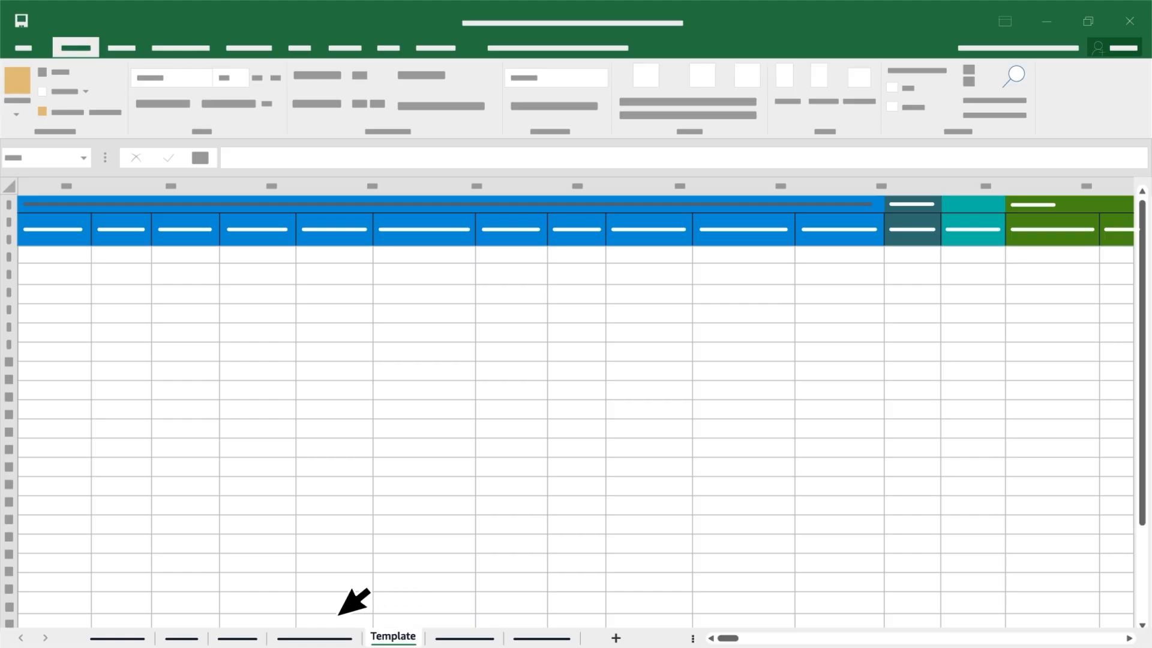
- Review the Instructions and Data Definitions sheets, then return to Template
{"action": "left_click", "coordinate": [117, 635]}
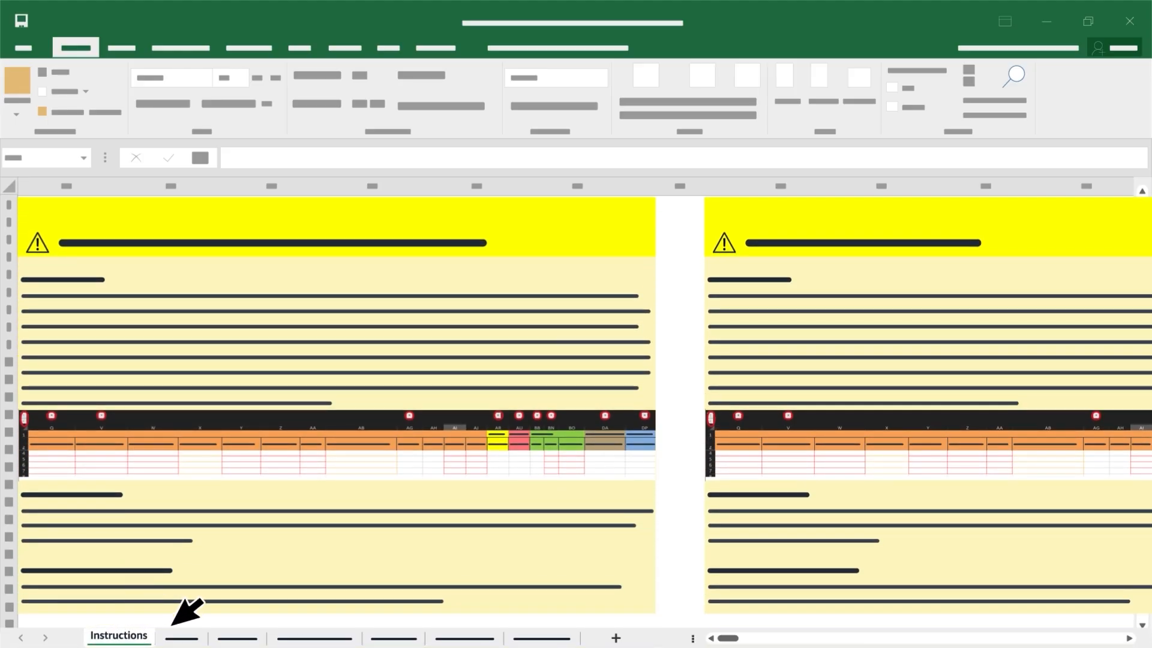
{"action": "left_click", "coordinate": [315, 637]}
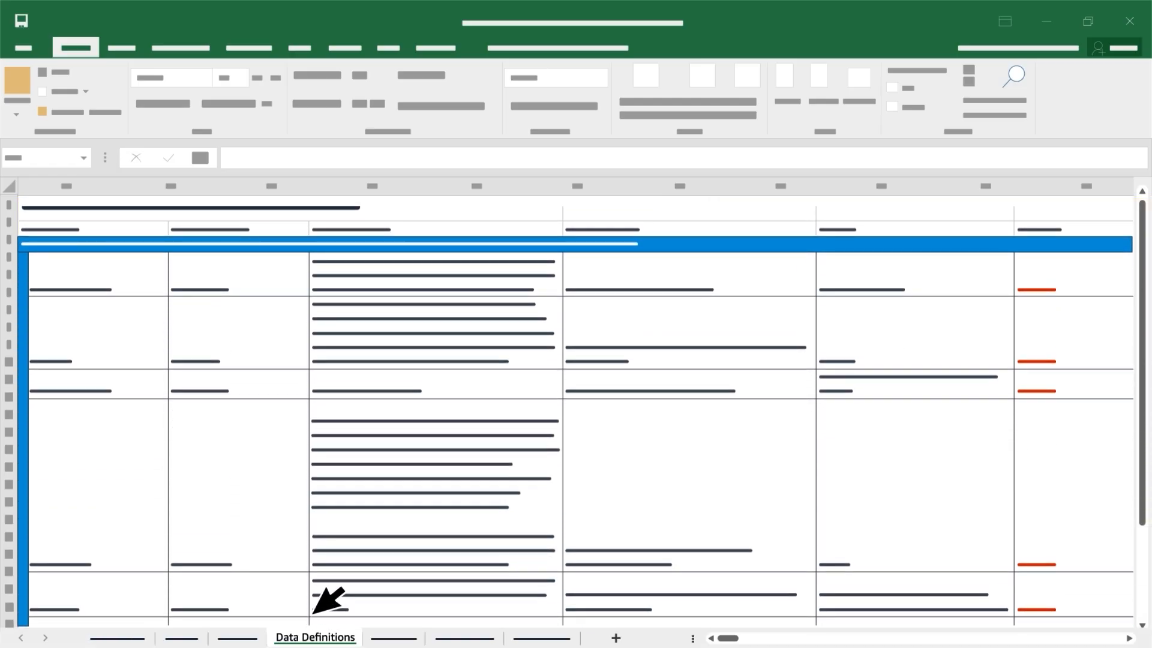
{"action": "left_click", "coordinate": [540, 637]}
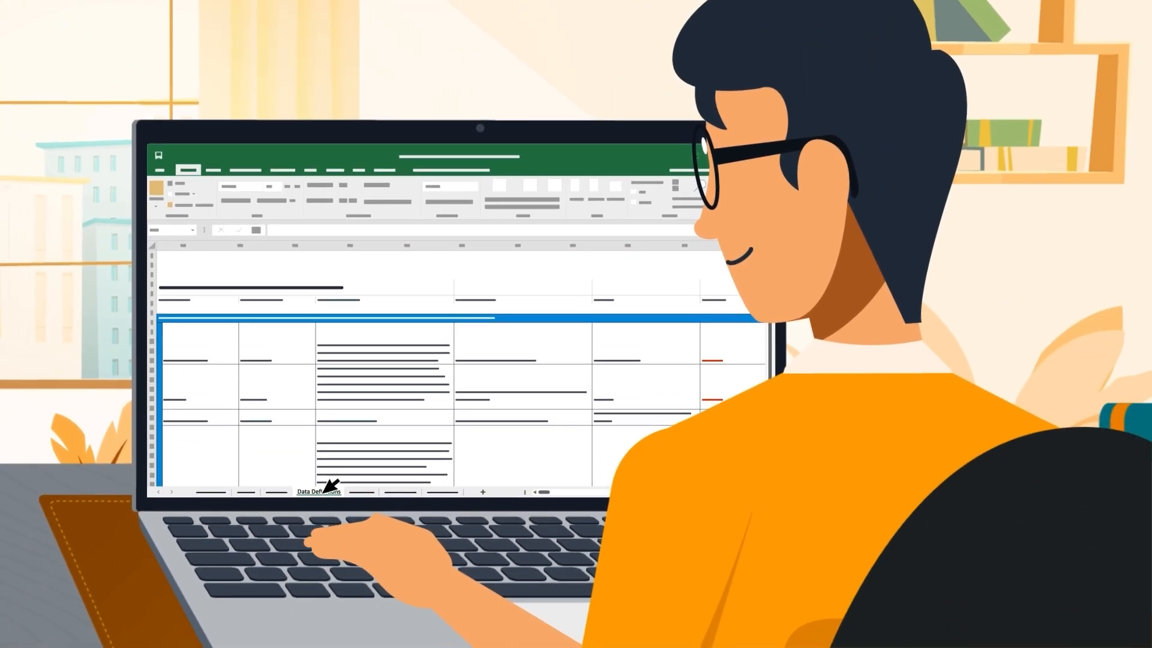
{"action": "left_click", "coordinate": [212, 491]}
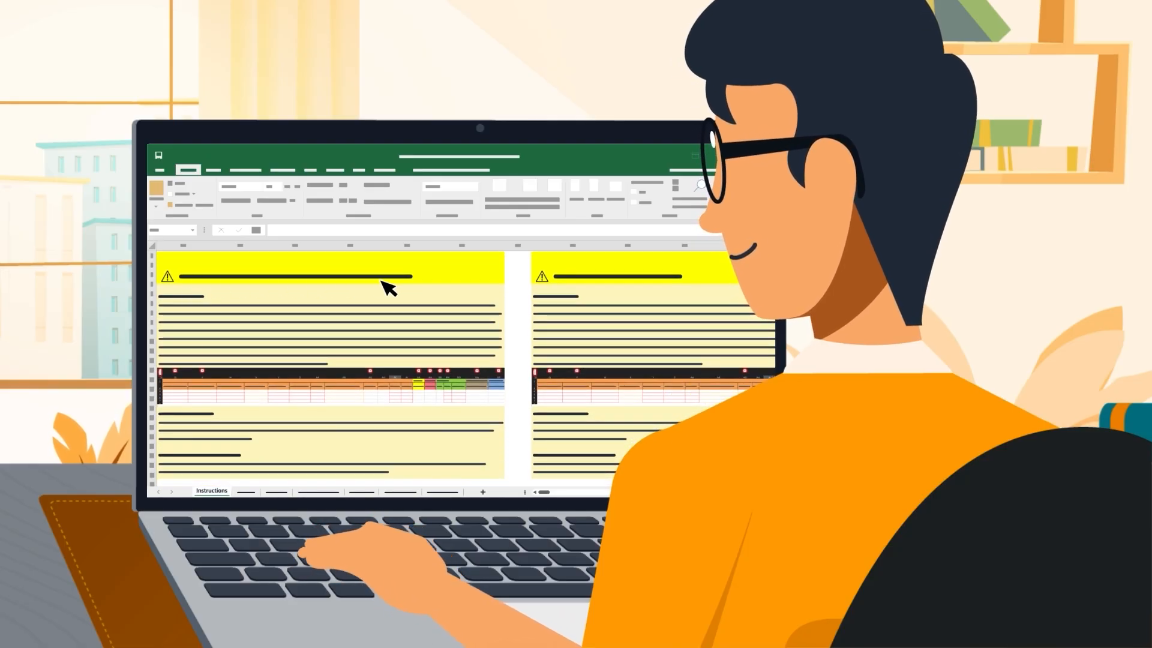
{"action": "left_click", "coordinate": [390, 624]}
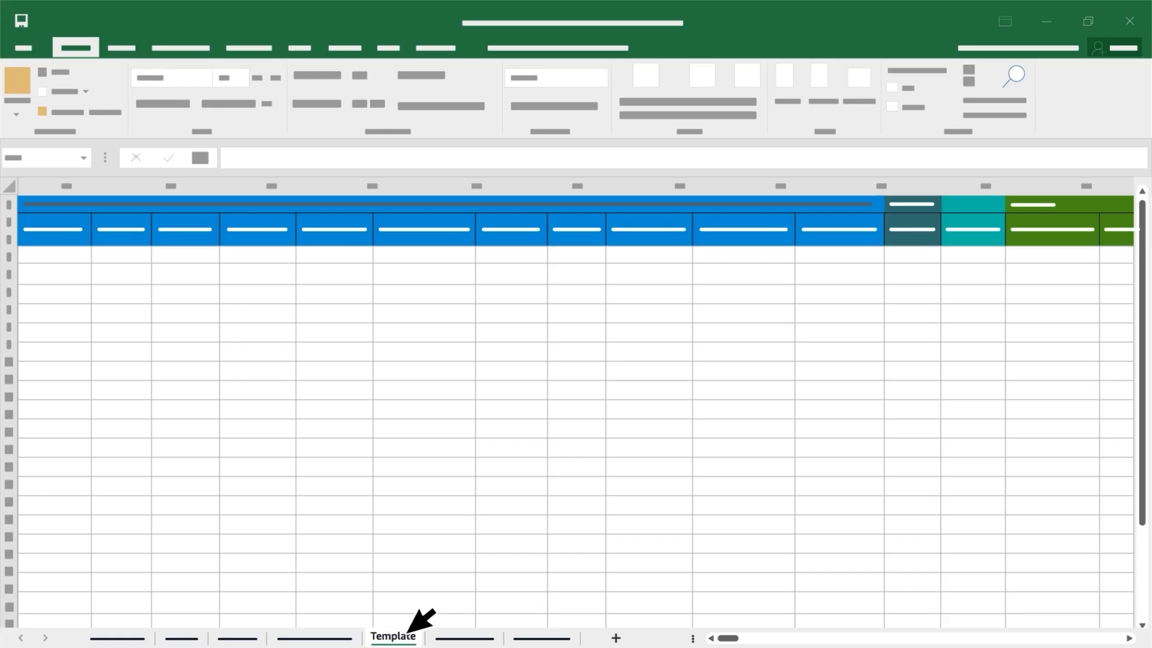
{"action": "mouse_move", "coordinate": [397, 282]}
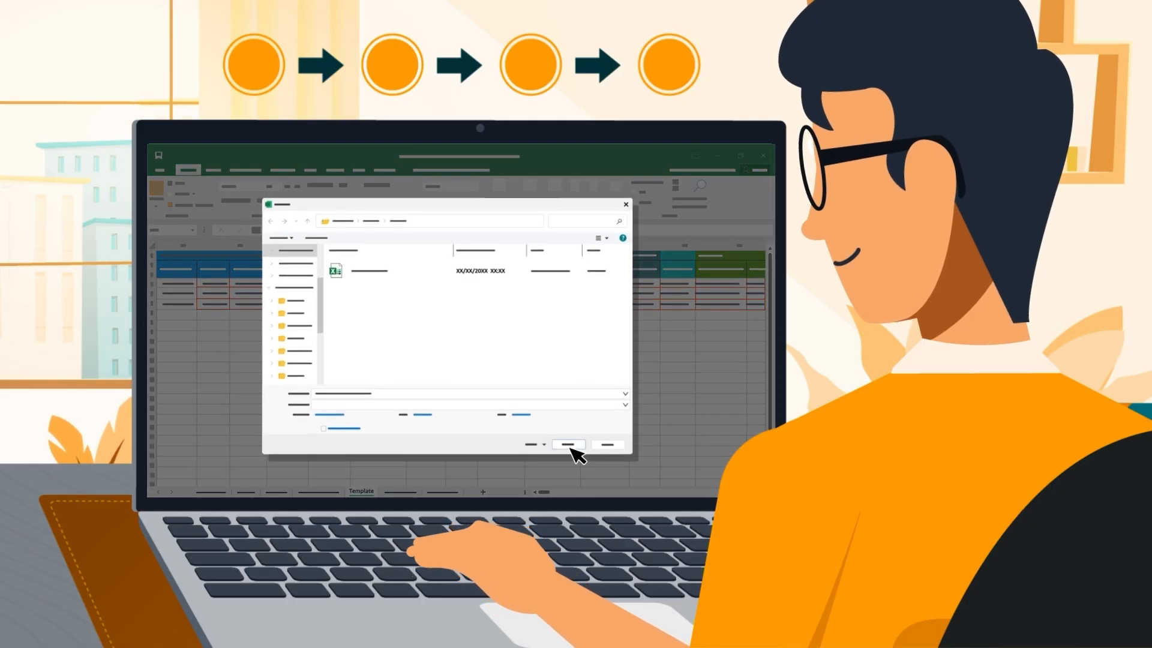
- Save the filled inventory file from the Save As dialog
{"action": "left_click", "coordinate": [566, 445]}
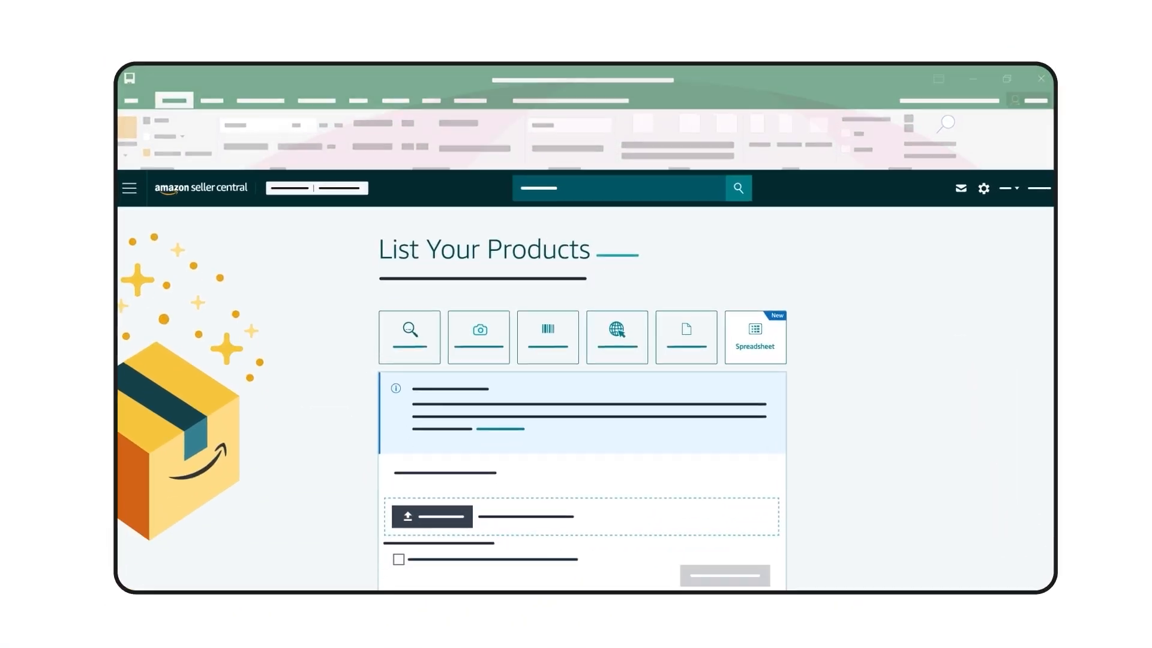
- Open the not-in-catalog template and add product types, including Digital Cameras
{"action": "left_click", "coordinate": [755, 337]}
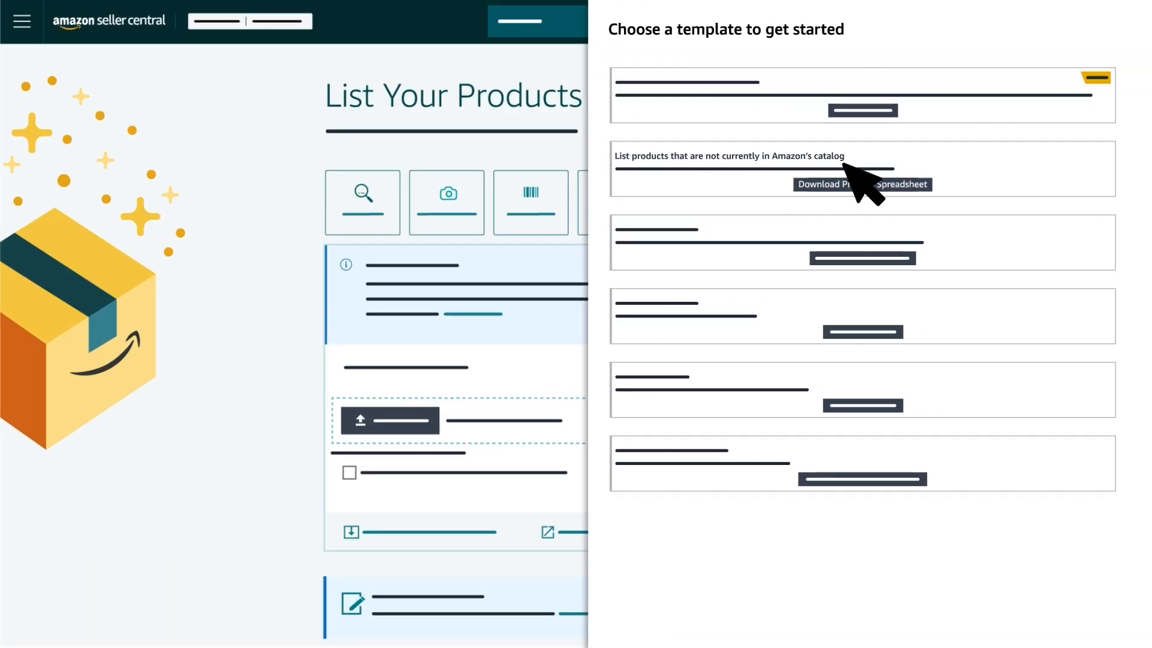
{"action": "left_click", "coordinate": [862, 184]}
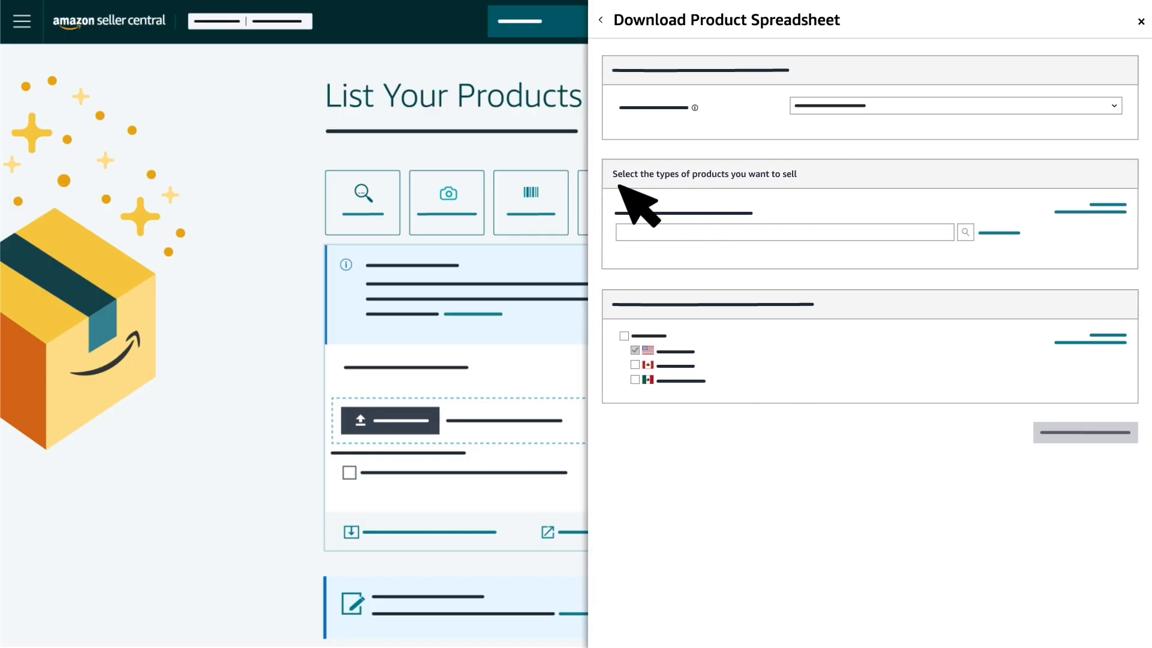
{"action": "mouse_move", "coordinate": [808, 204]}
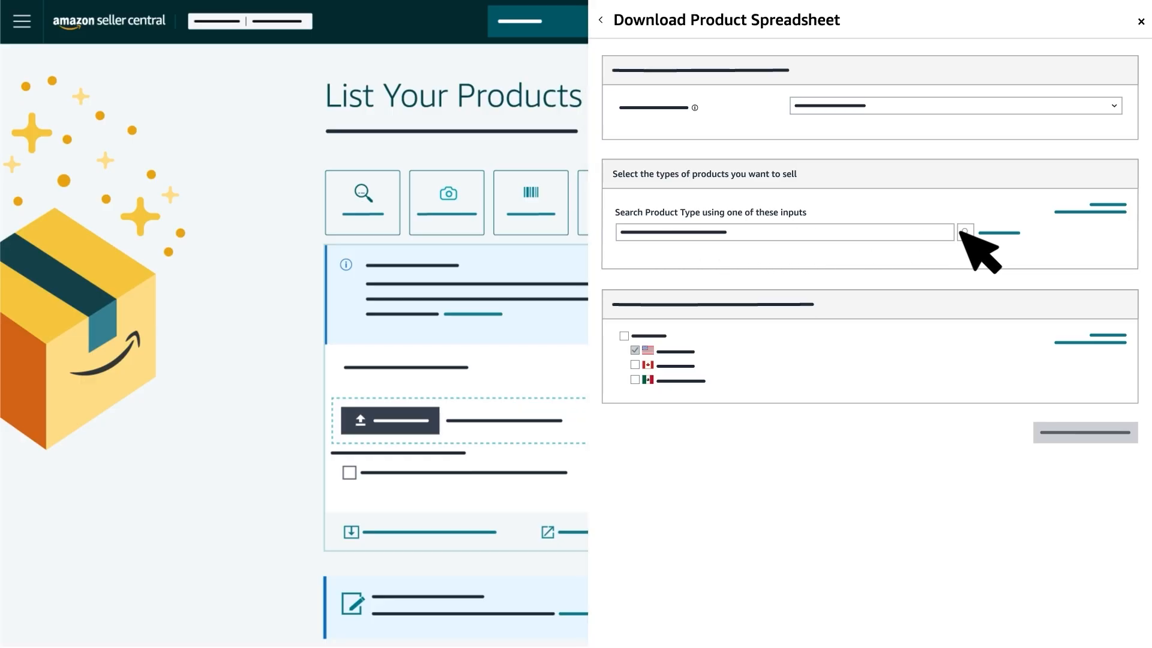
{"action": "left_click", "coordinate": [964, 232]}
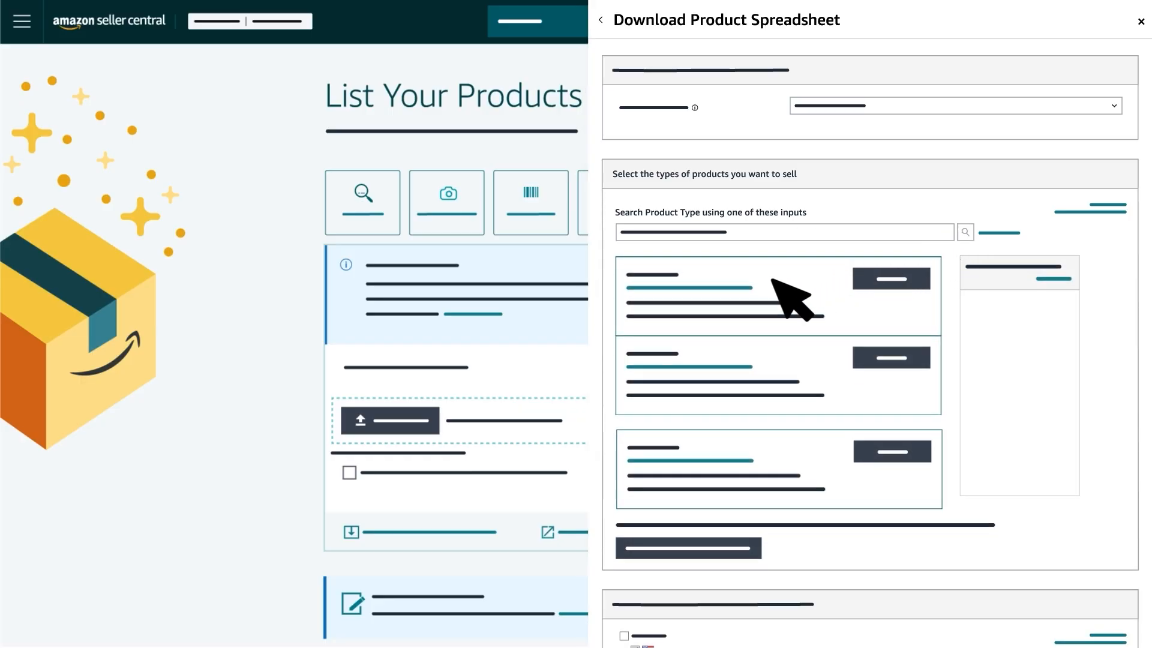
{"action": "mouse_move", "coordinate": [844, 485]}
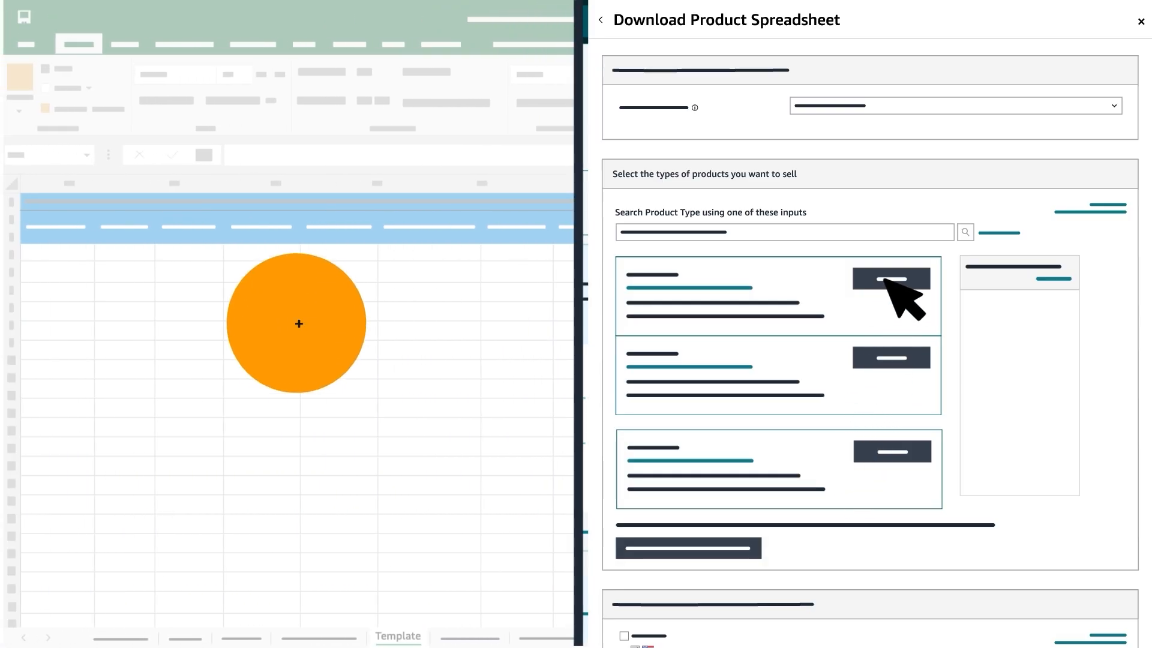
{"action": "left_click", "coordinate": [891, 279]}
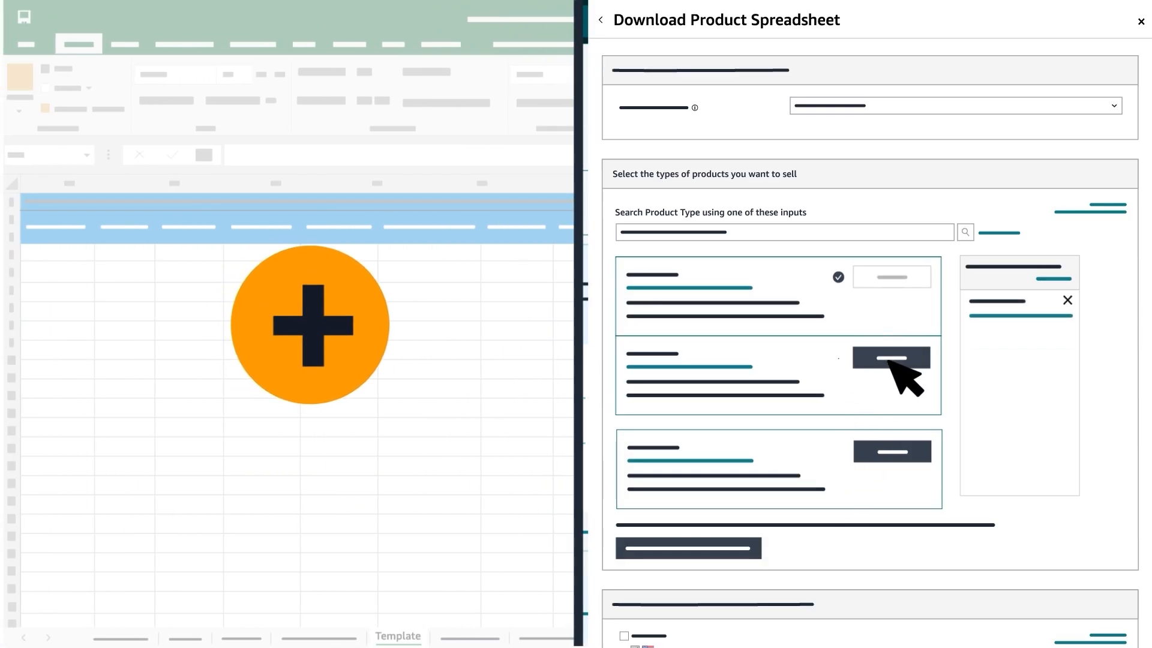
{"action": "left_click", "coordinate": [891, 358]}
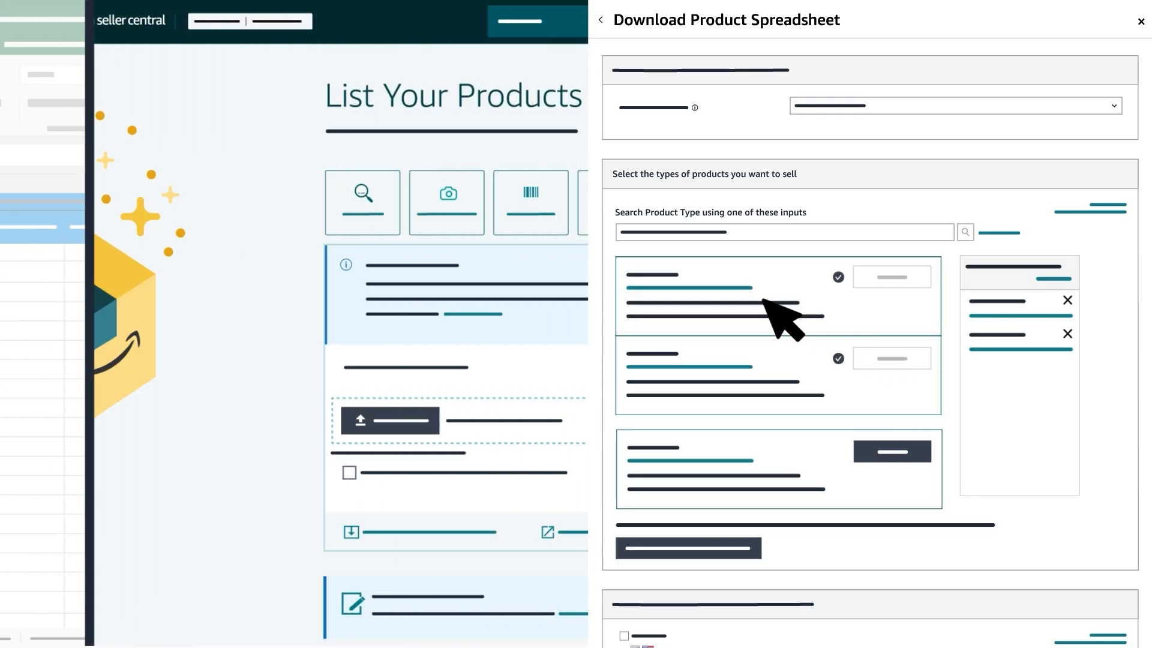
{"action": "type", "text": "Digital Cameras"}
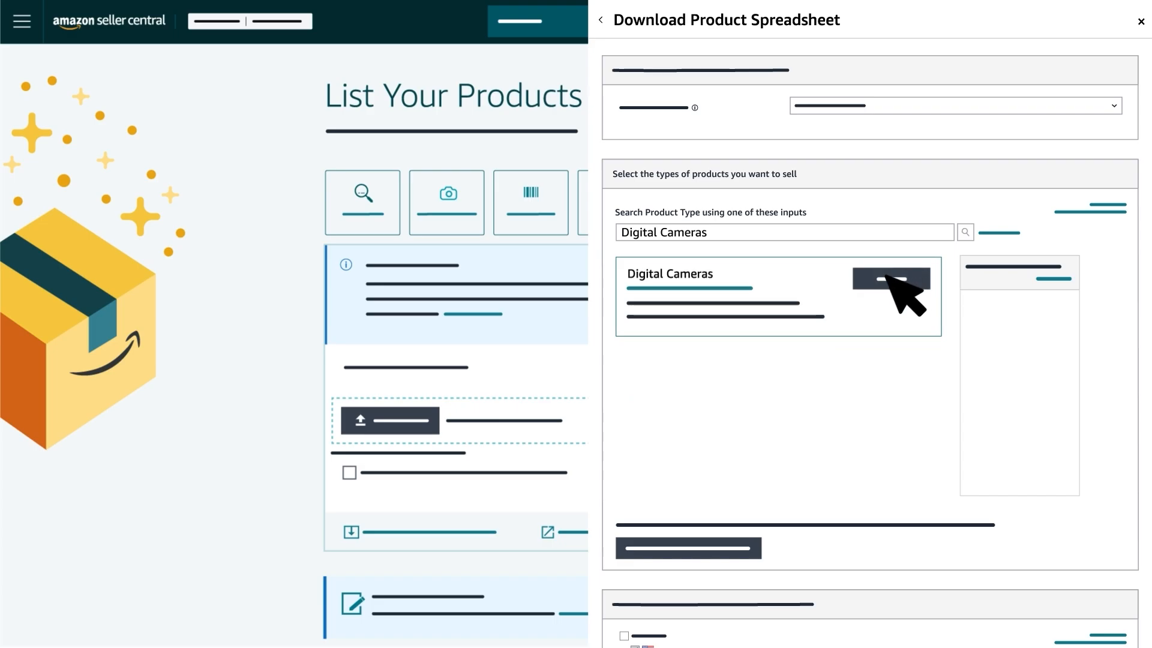
{"action": "left_click", "coordinate": [890, 279]}
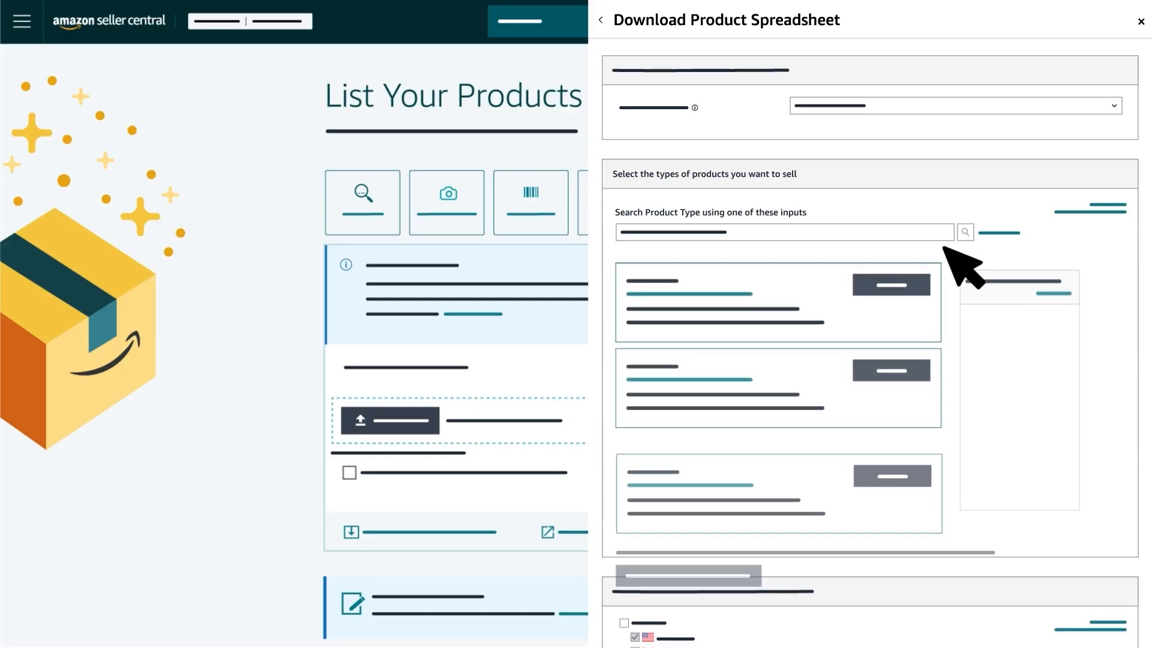
- Search for Shoes, Basketball and Kid's toys, and add the matching product type
{"action": "type", "text": "Shoes"}
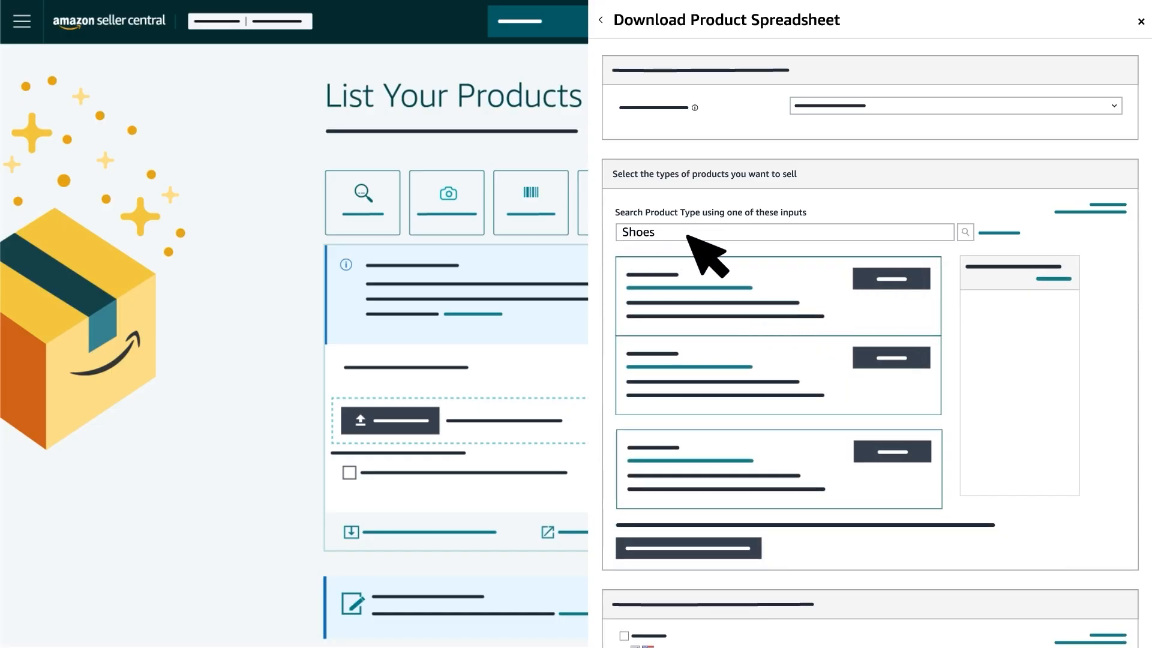
{"action": "type", "text": "Basketball"}
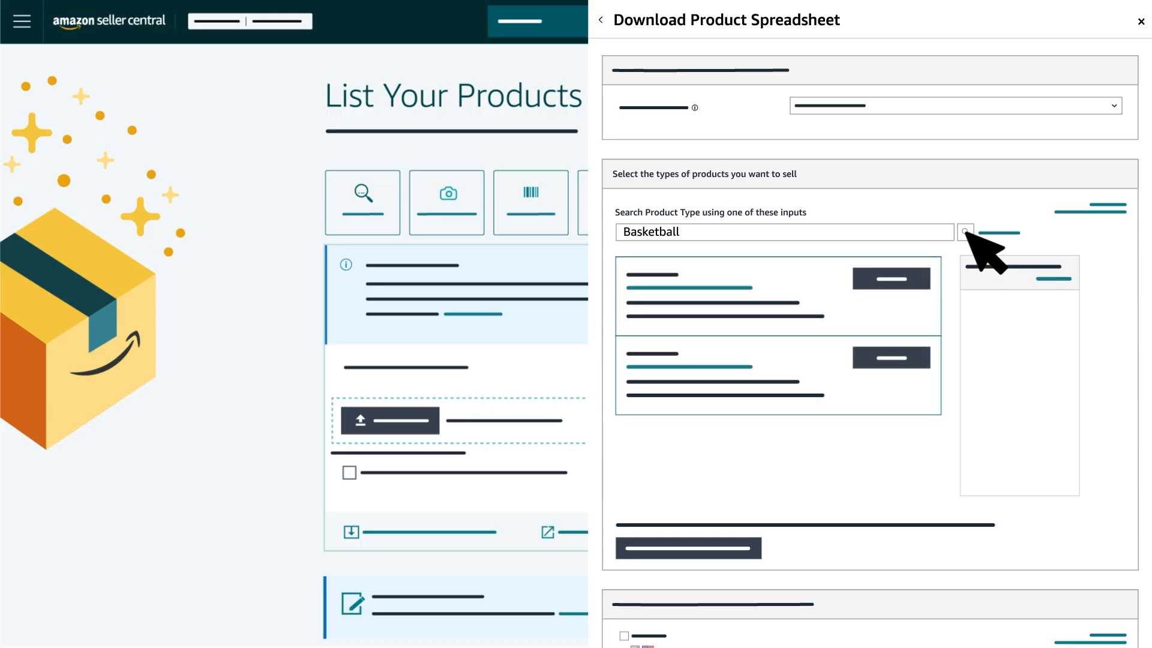
{"action": "type", "text": "Kid's toys"}
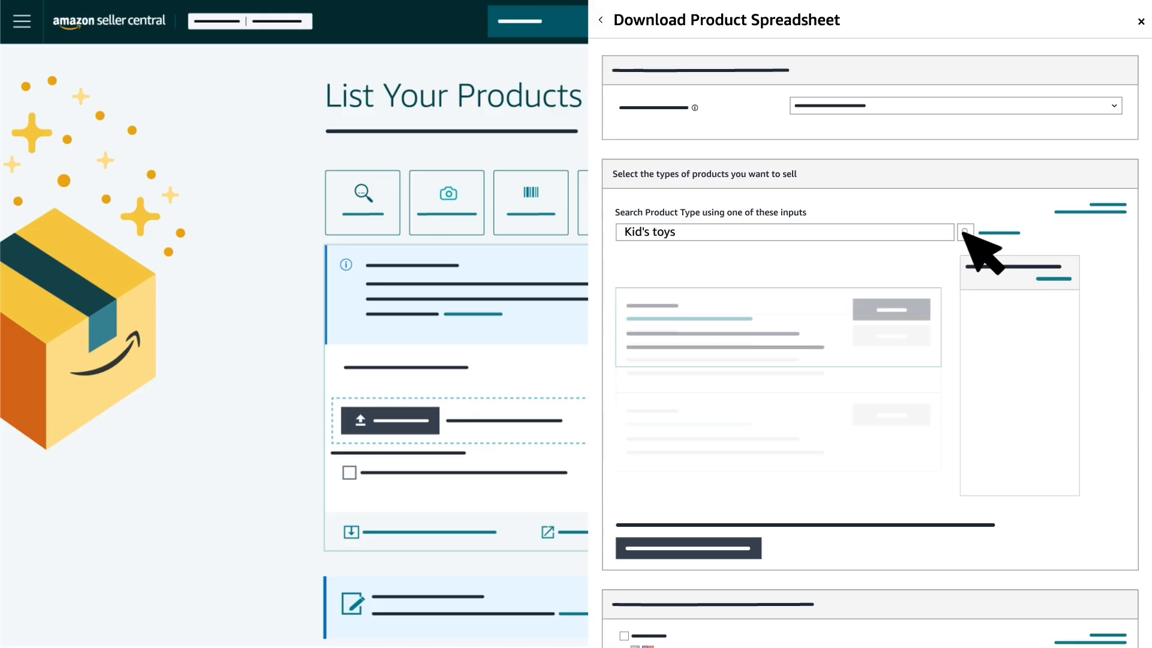
{"action": "left_click", "coordinate": [964, 232]}
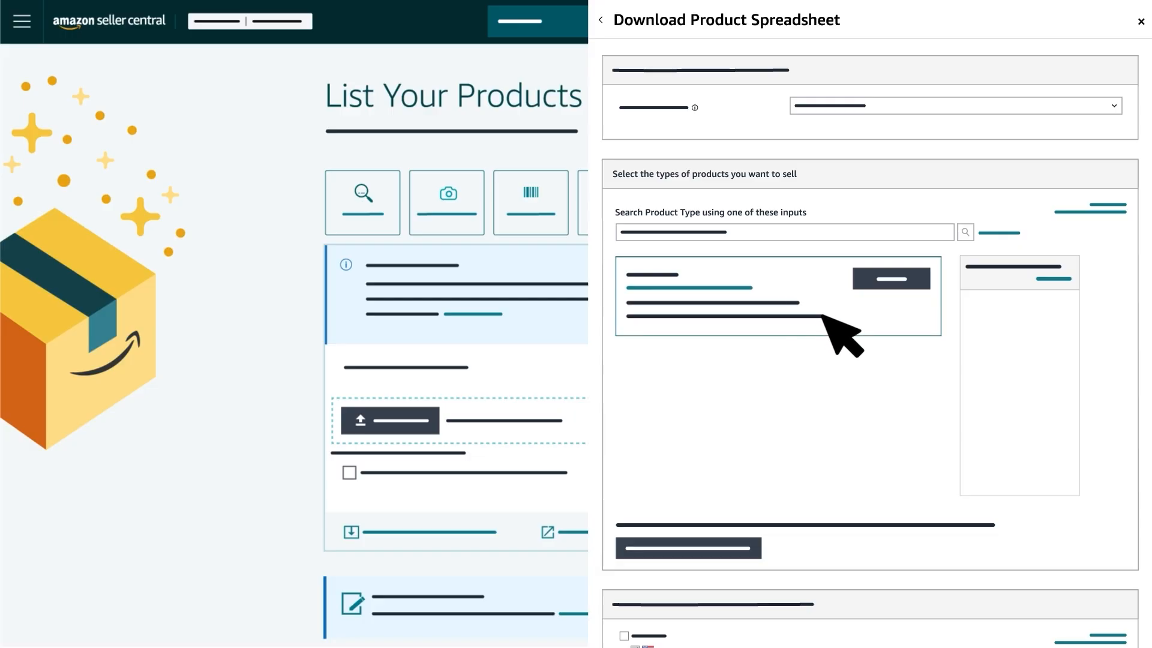
{"action": "mouse_move", "coordinate": [890, 277]}
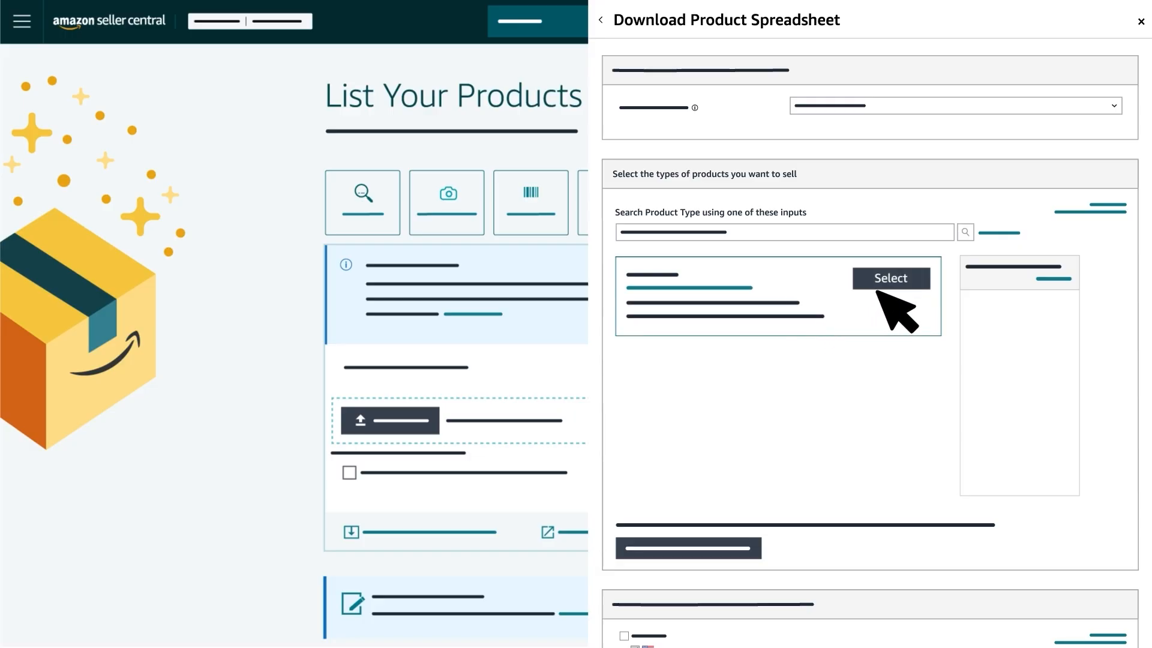
{"action": "mouse_move", "coordinate": [930, 304]}
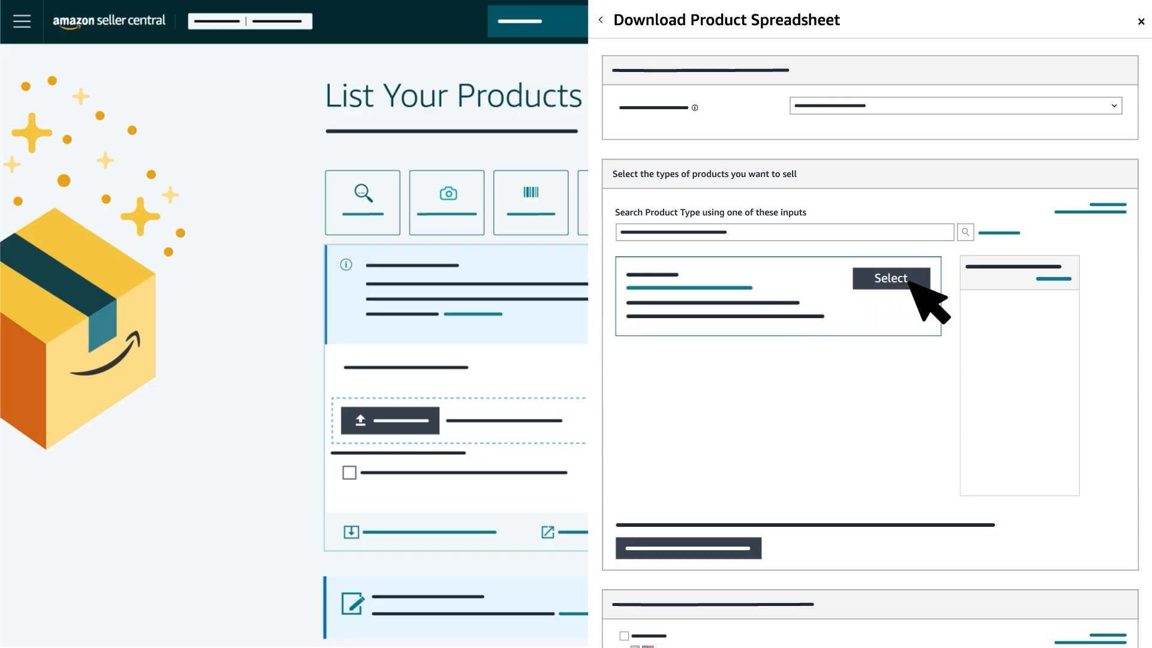
{"action": "left_click", "coordinate": [890, 277]}
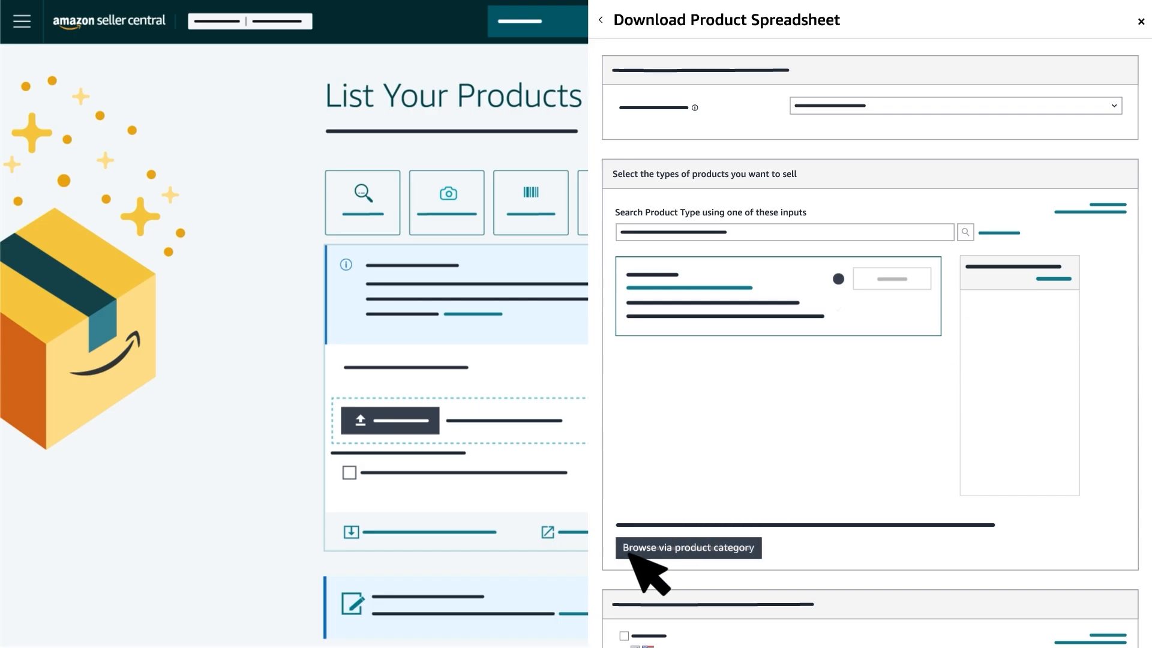
- Browse product types by category and open the Watches category
{"action": "left_click", "coordinate": [687, 547]}
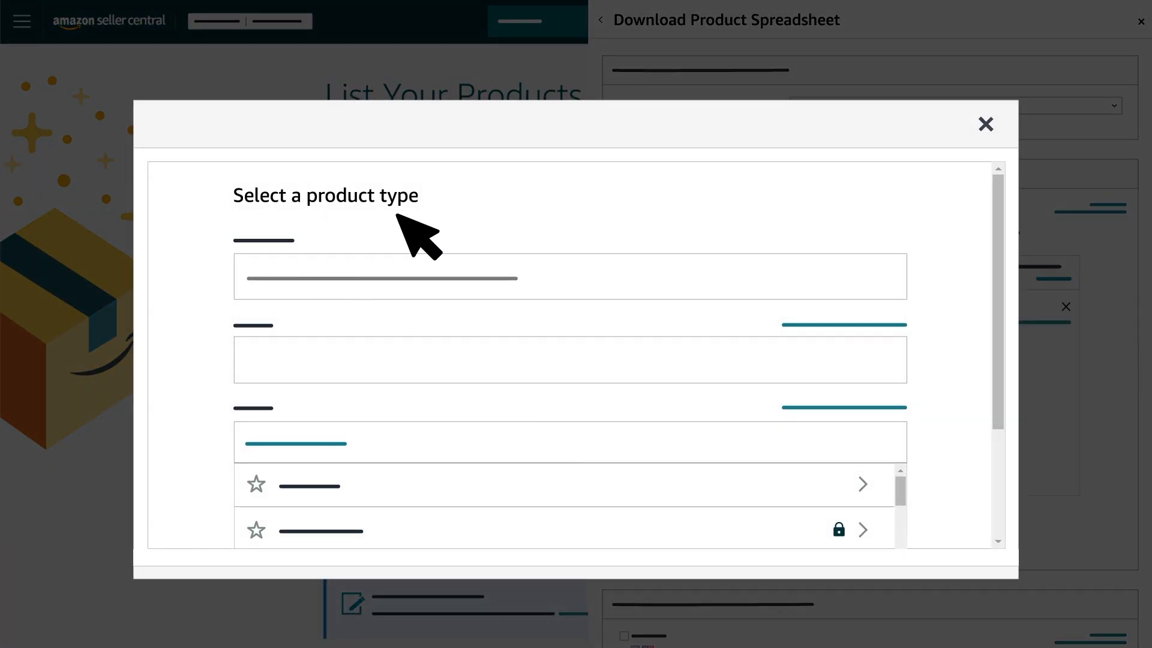
{"action": "mouse_move", "coordinate": [952, 299]}
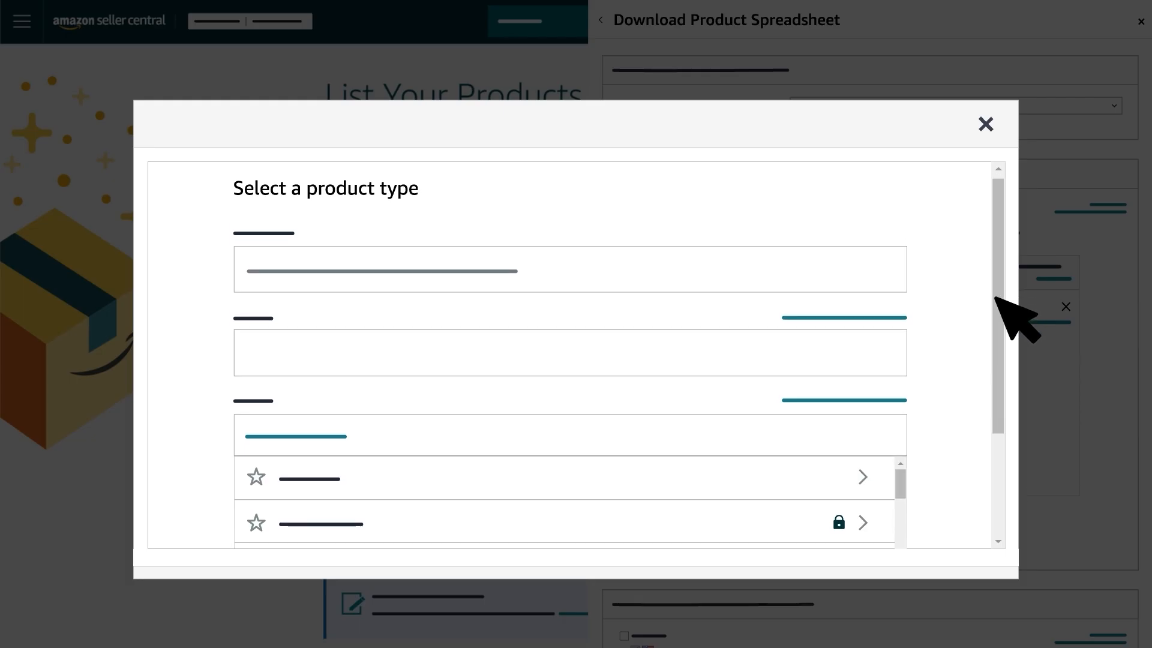
{"action": "scroll", "scroll_direction": "down", "scroll_amount": 3}
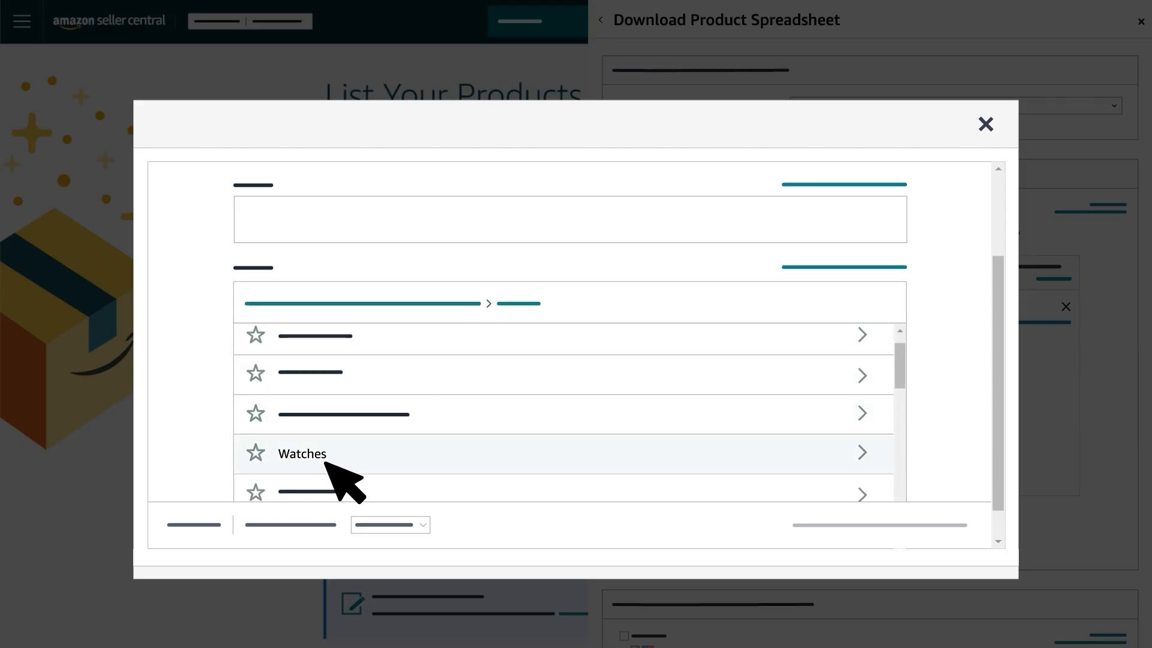
{"action": "left_click", "coordinate": [301, 452]}
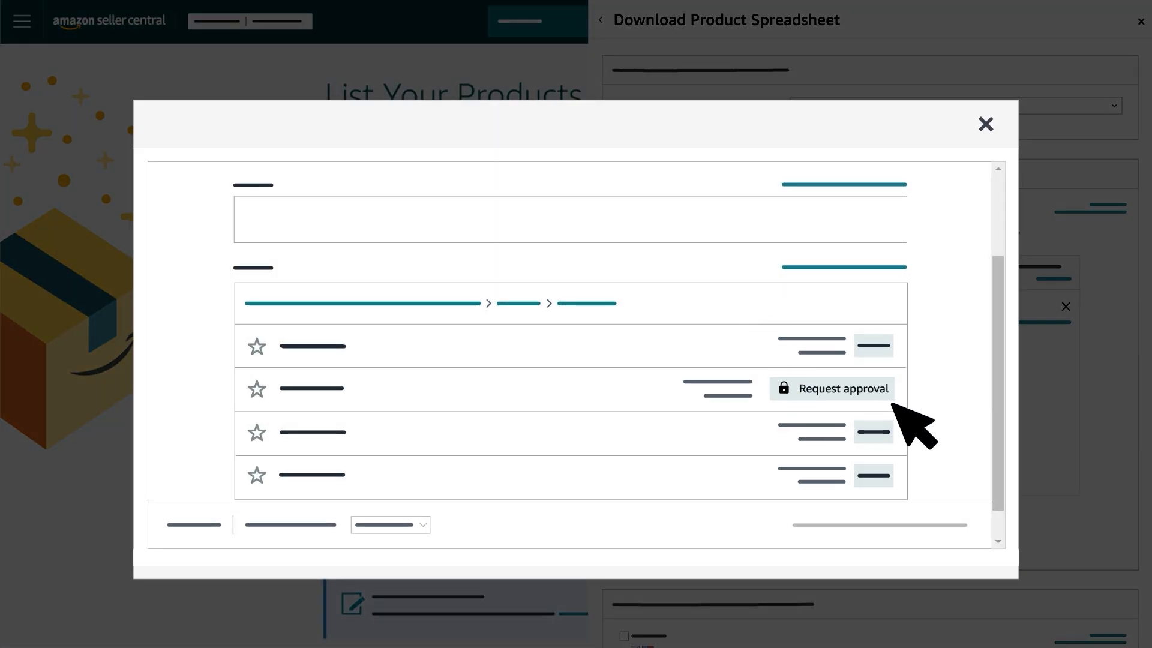
{"action": "mouse_move", "coordinate": [386, 433]}
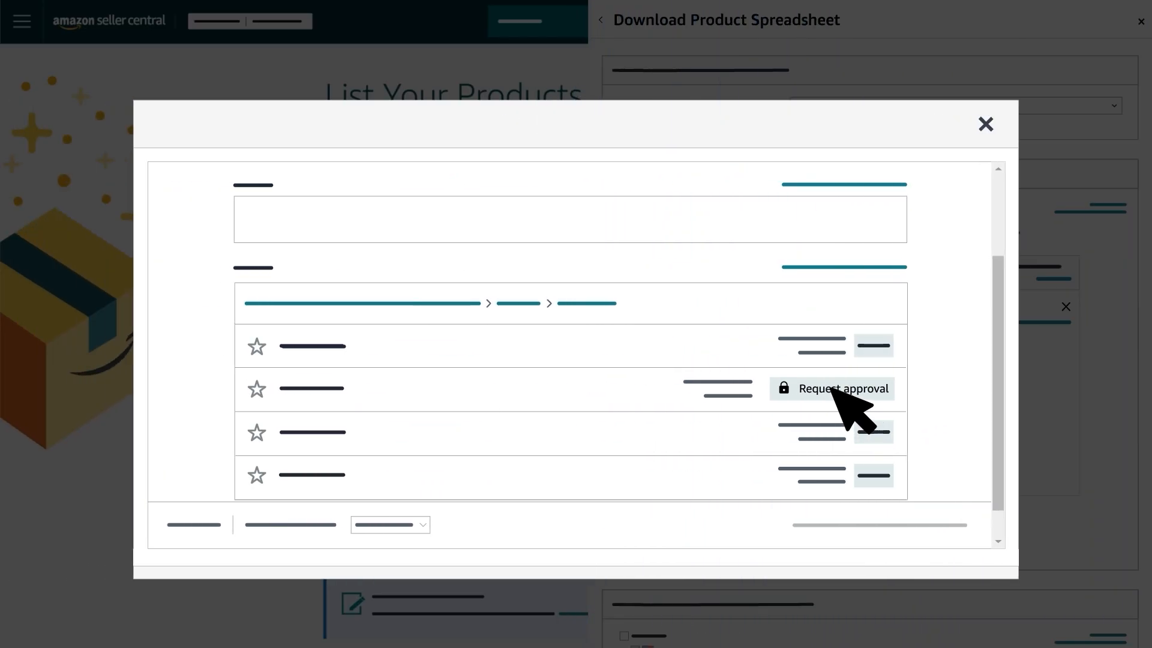
- Open the approval-required categories help page and scroll through it
{"action": "left_click", "coordinate": [842, 388]}
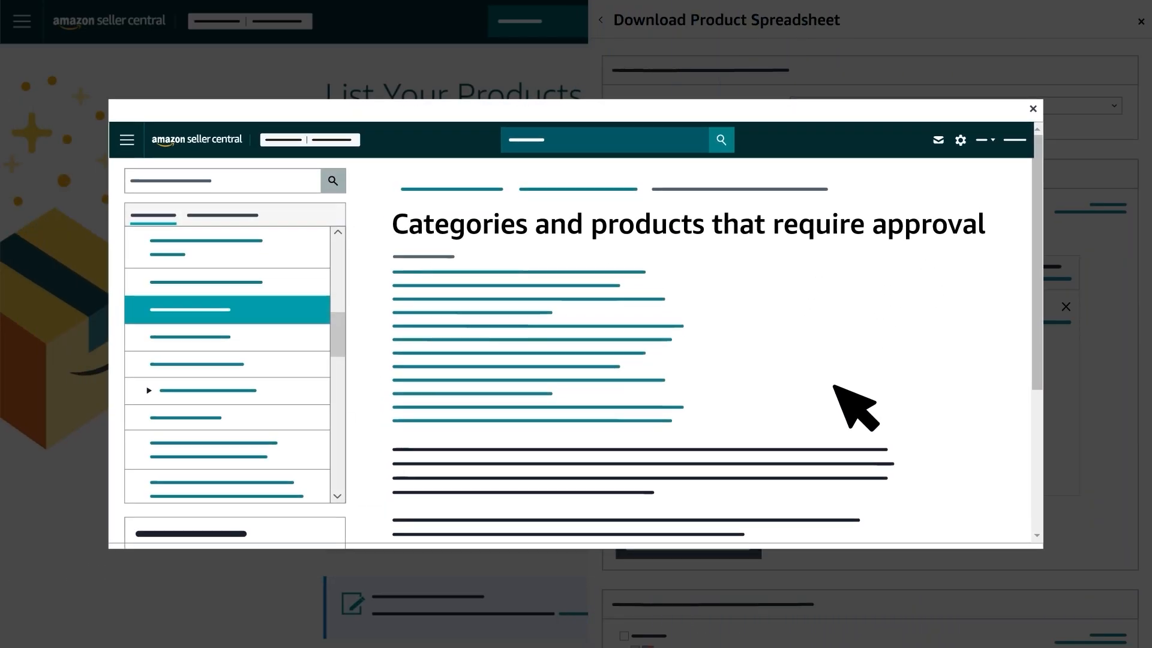
{"action": "mouse_move", "coordinate": [991, 334]}
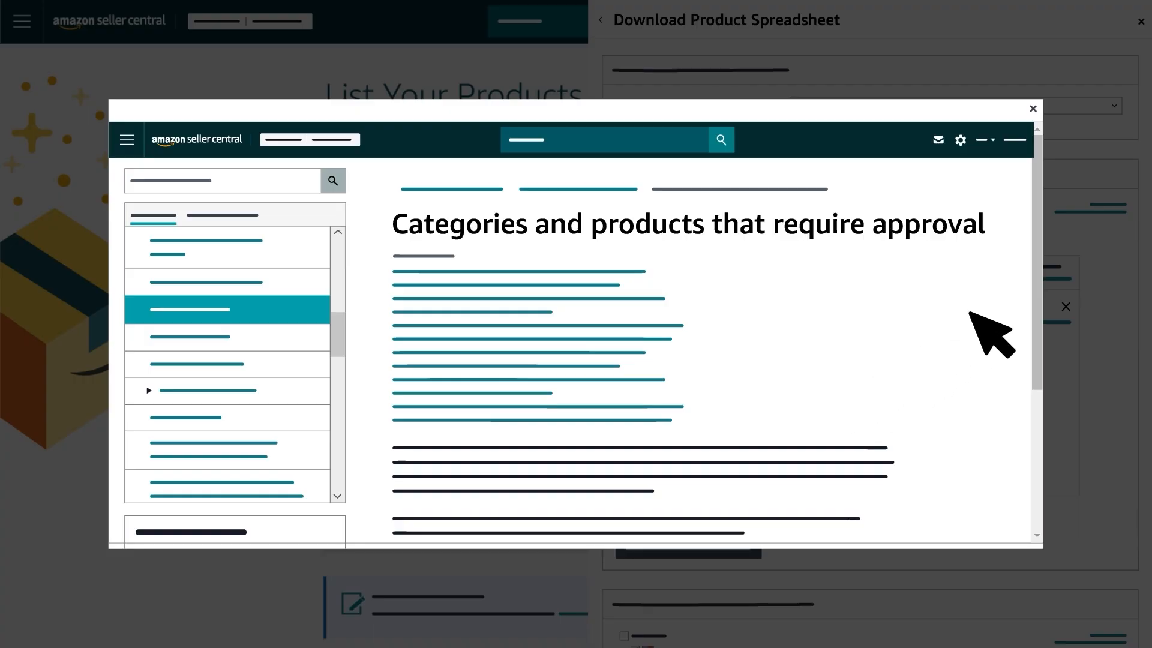
{"action": "scroll", "scroll_direction": "down", "scroll_amount": 3}
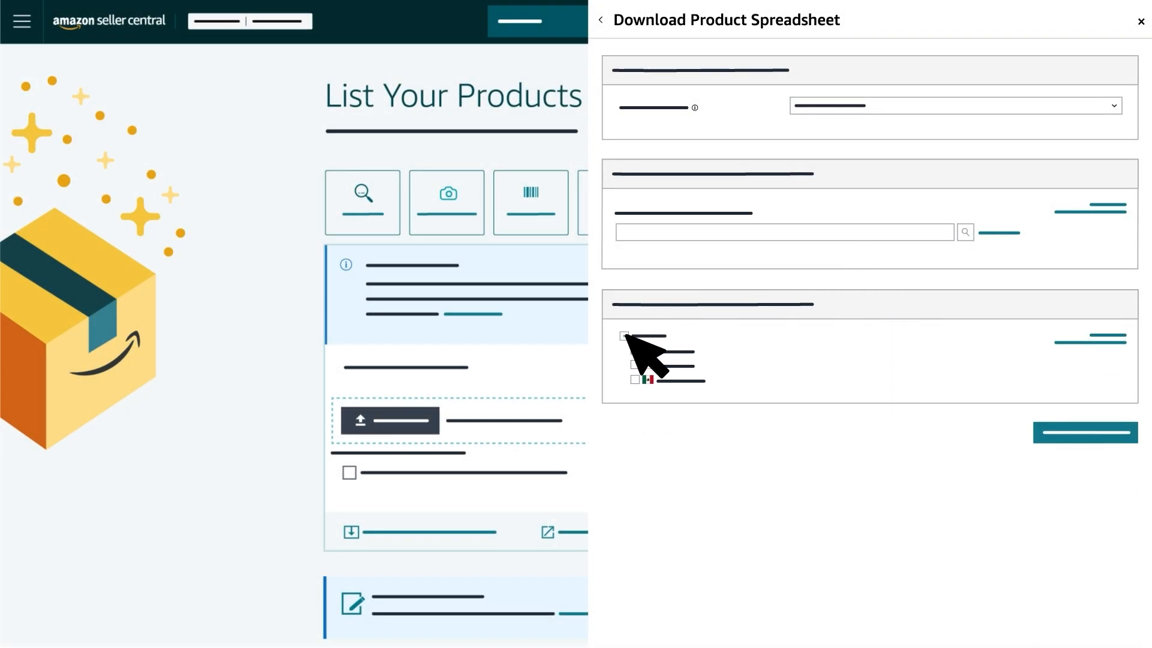
- Include all marketplaces, generate the product spreadsheet and open the Excel file
{"action": "left_click", "coordinate": [624, 336]}
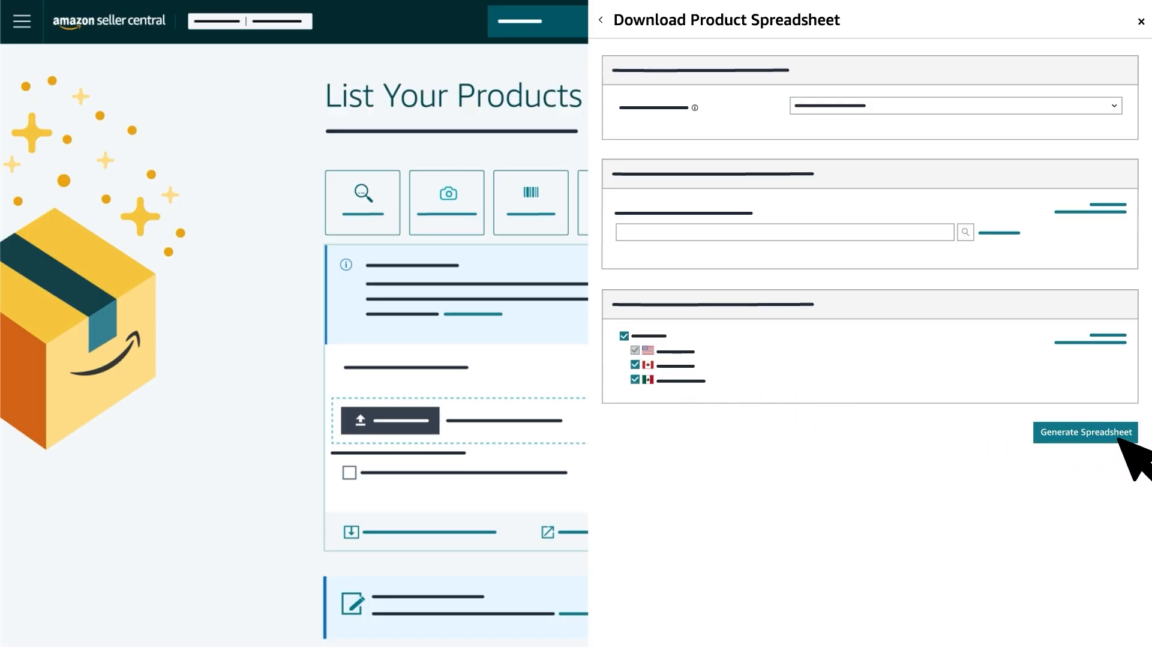
{"action": "left_click", "coordinate": [1085, 431]}
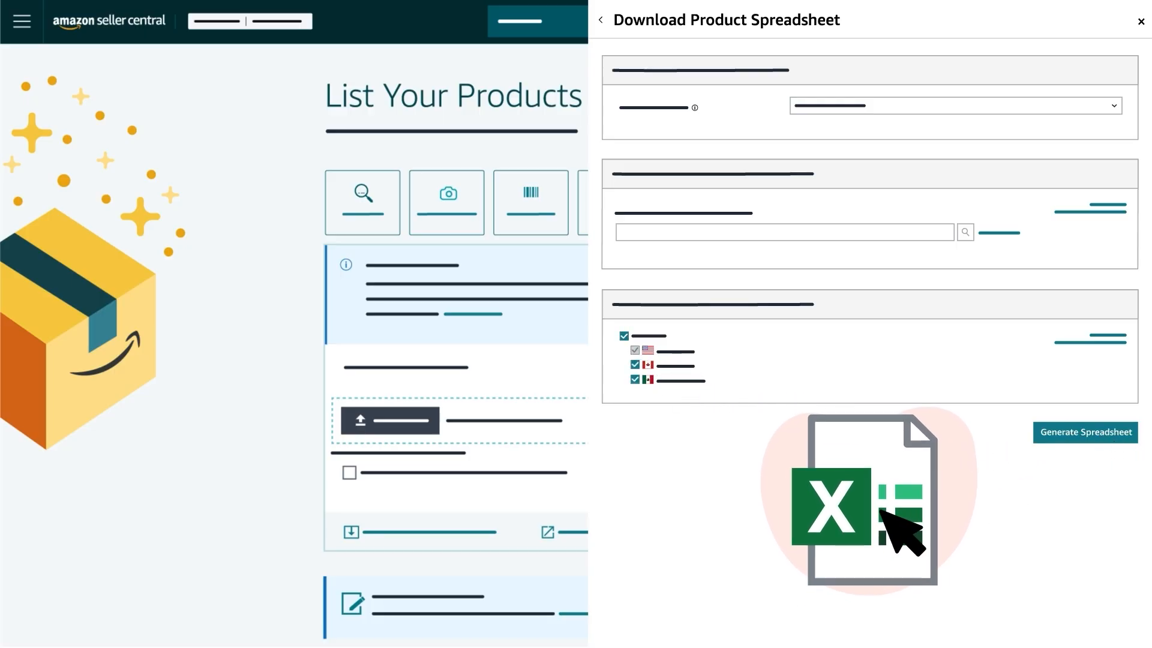
{"action": "left_click", "coordinate": [1084, 432]}
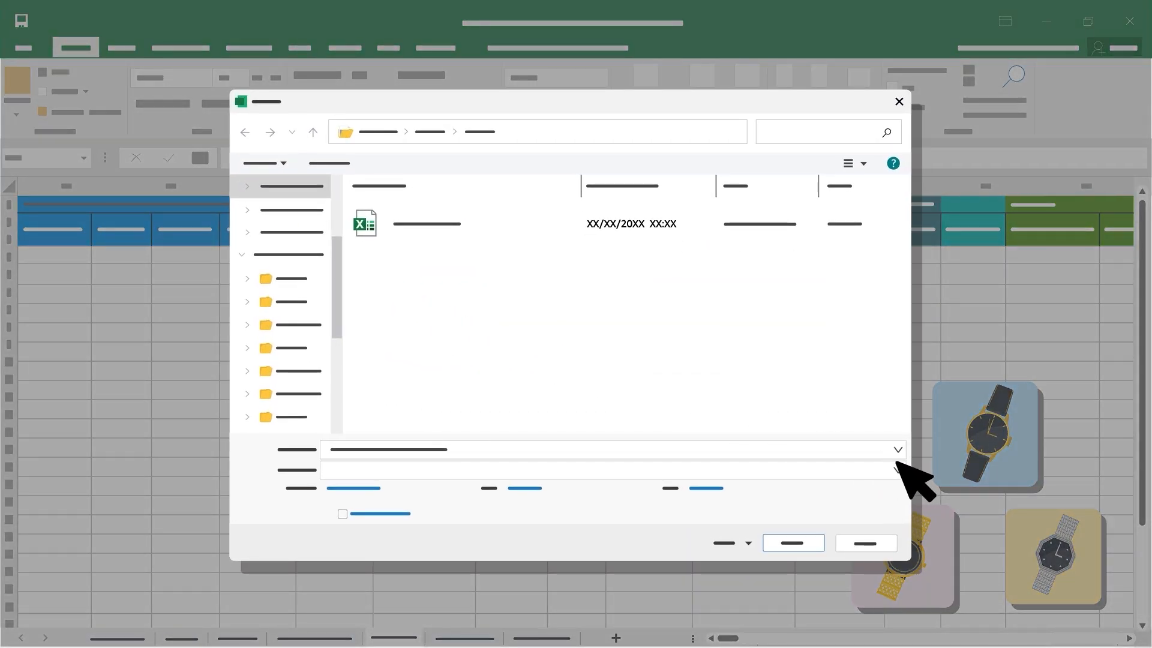
- Choose Text (Tab-delimited) (*.txt) as the save file type
{"action": "left_click", "coordinate": [895, 449]}
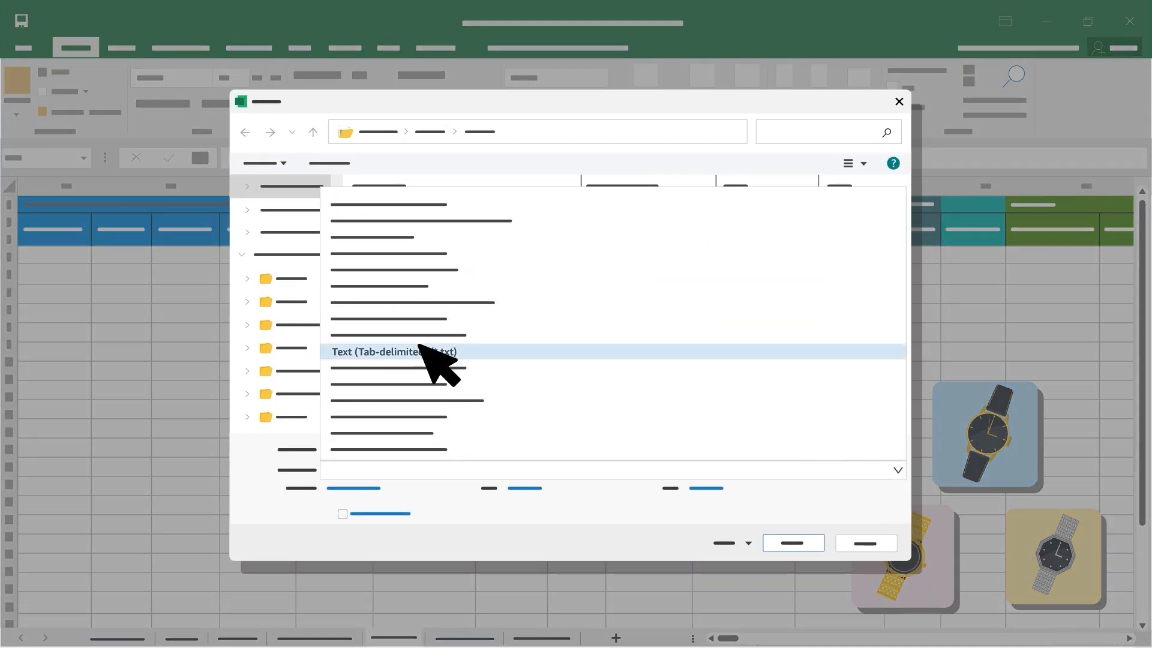
{"action": "left_click", "coordinate": [394, 351]}
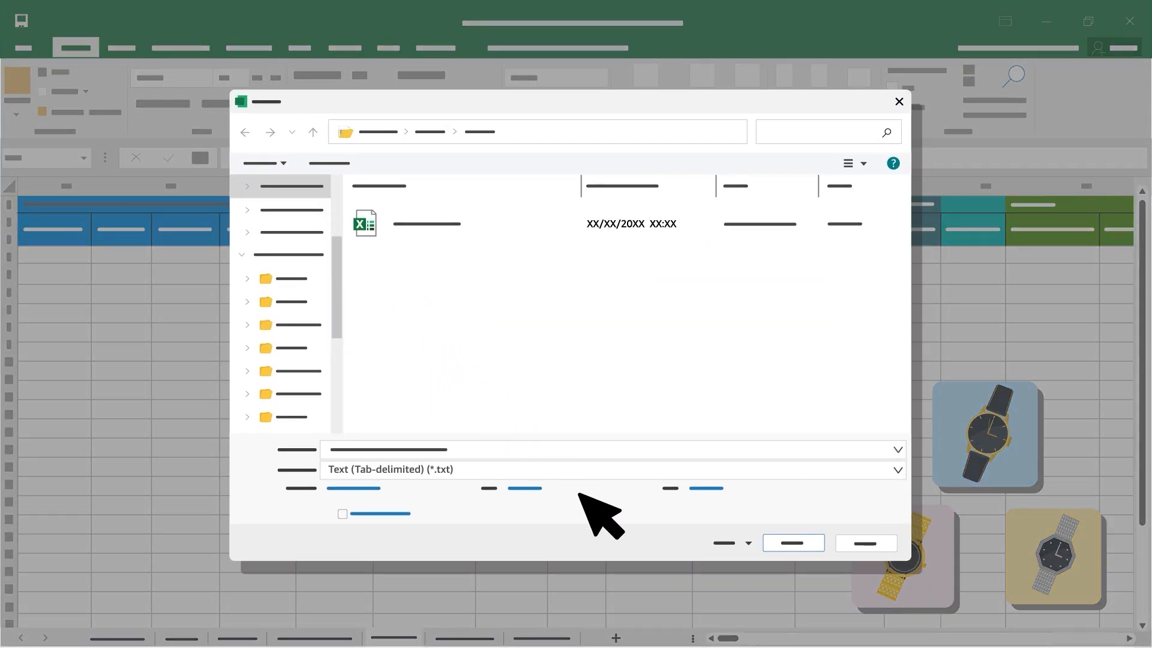
{"action": "mouse_move", "coordinate": [503, 470]}
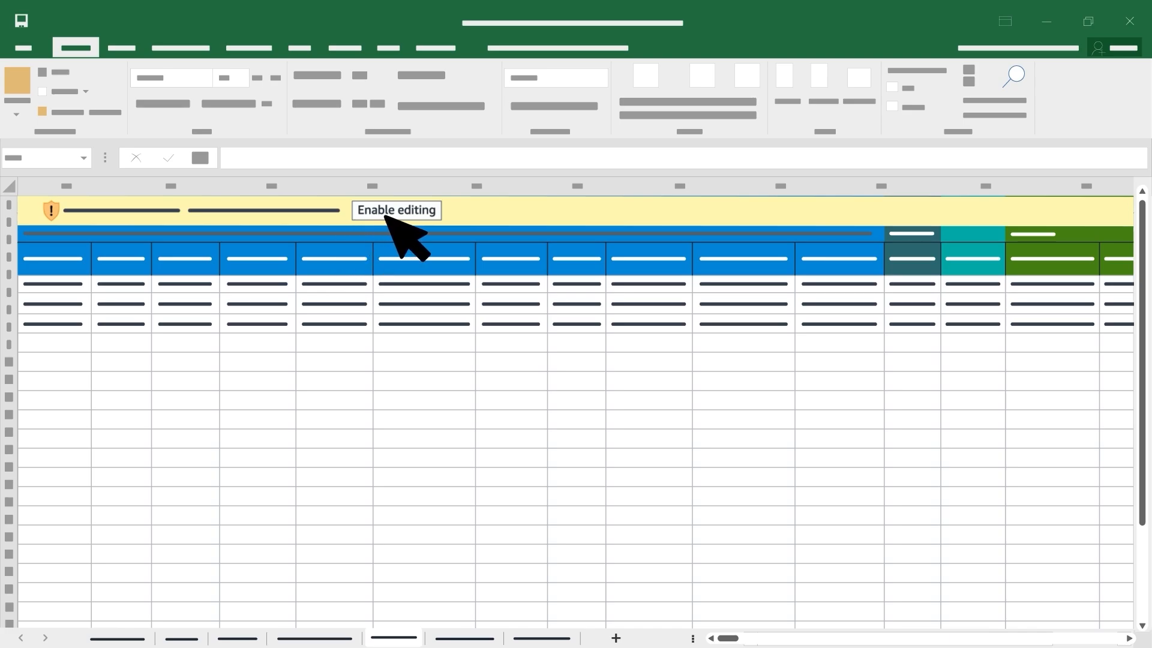
{"action": "mouse_move", "coordinate": [459, 243]}
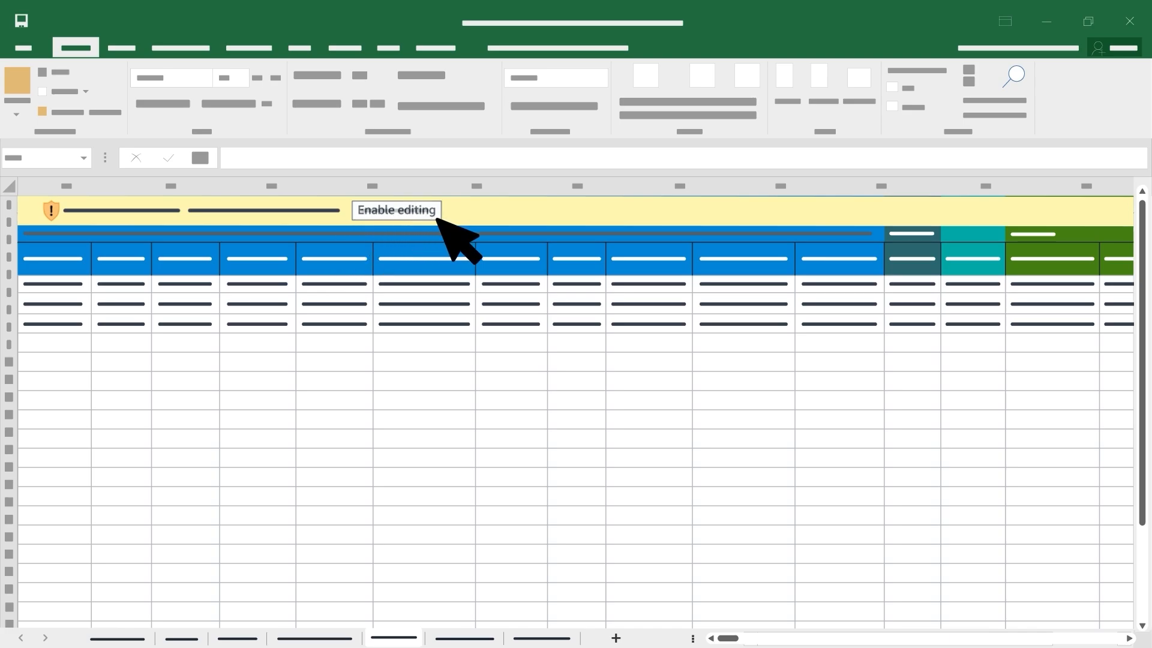
- Enable editing on the downloaded watch template and view the Images and Example sheets
{"action": "left_click", "coordinate": [395, 210]}
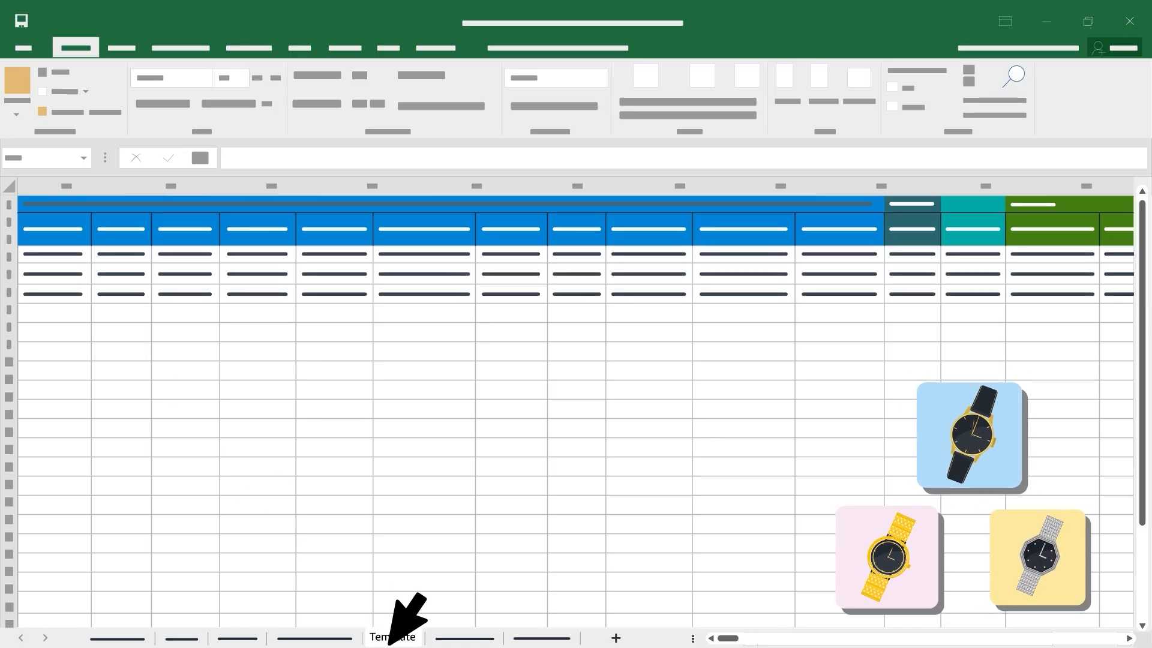
{"action": "left_click", "coordinate": [180, 637]}
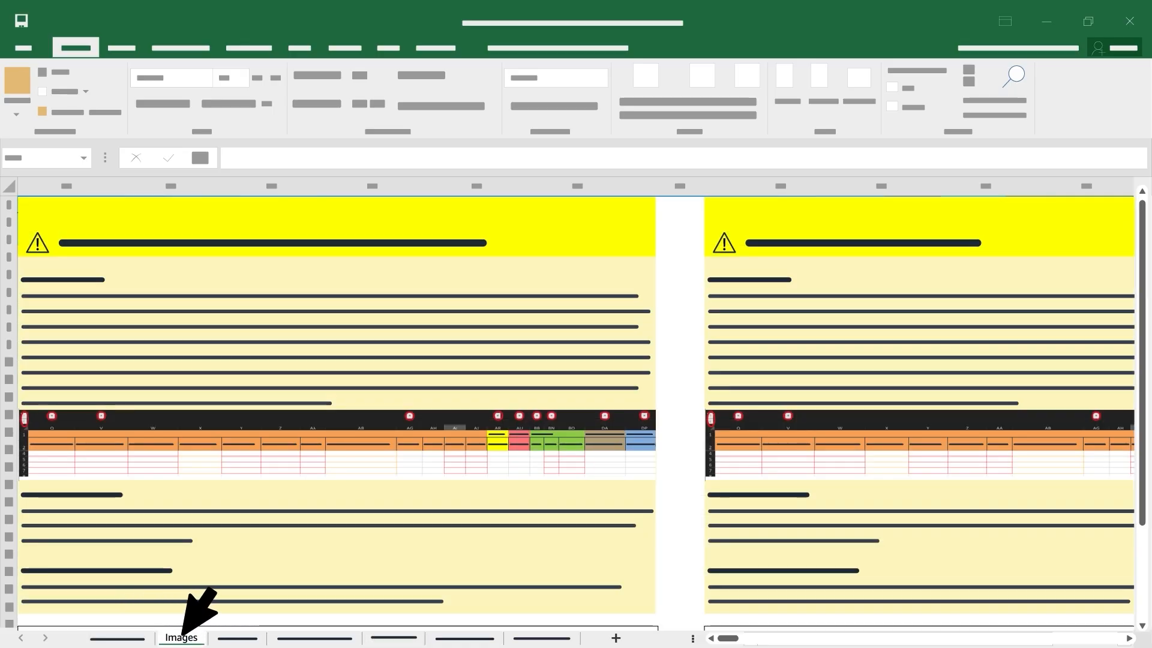
{"action": "left_click", "coordinate": [237, 637]}
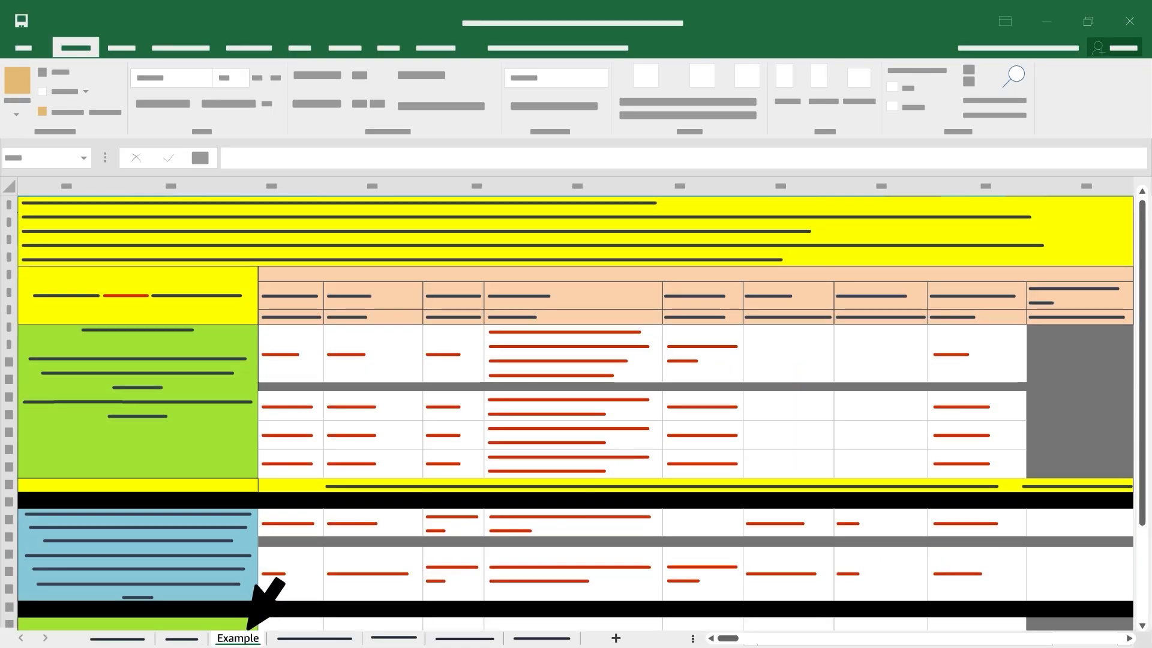
- Look through the Browse Data, Valid Values, Instructions and Images sheets, returning to Example
{"action": "left_click", "coordinate": [464, 638]}
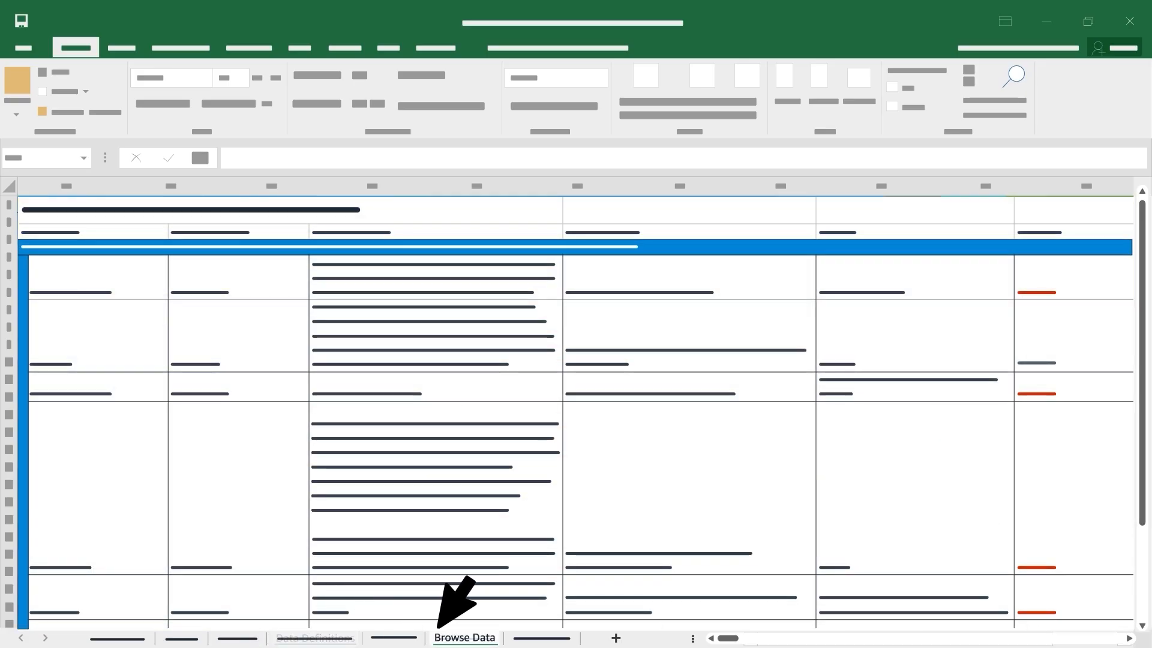
{"action": "left_click", "coordinate": [540, 637]}
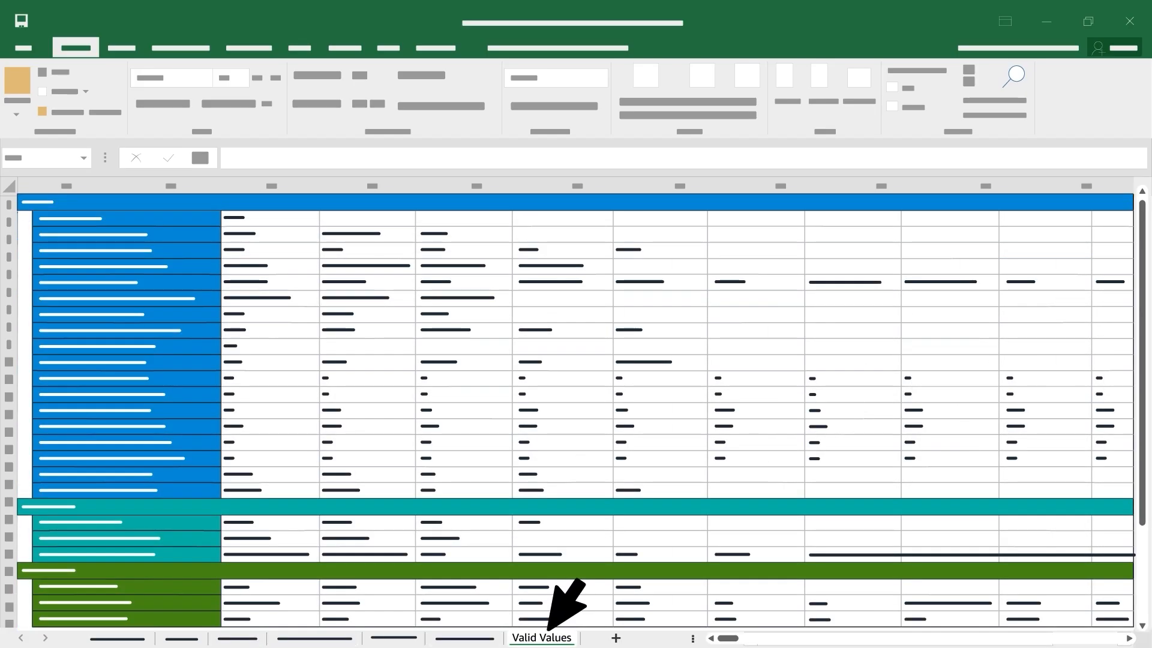
{"action": "left_click", "coordinate": [116, 638]}
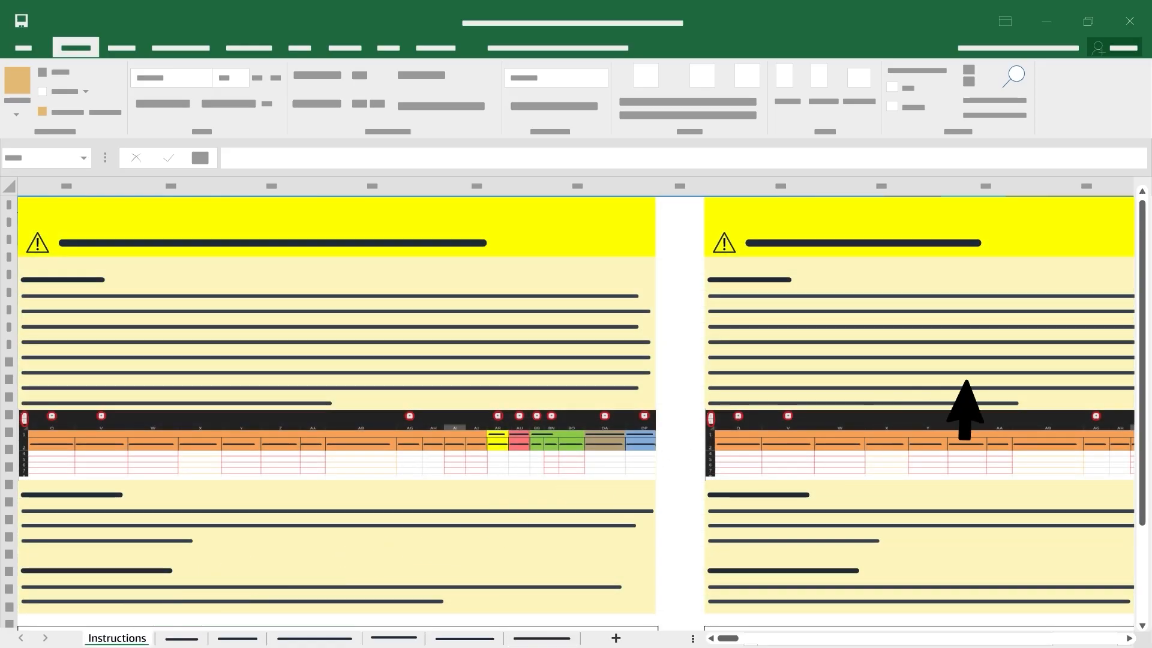
{"action": "scroll", "scroll_direction": "down", "scroll_amount": 3}
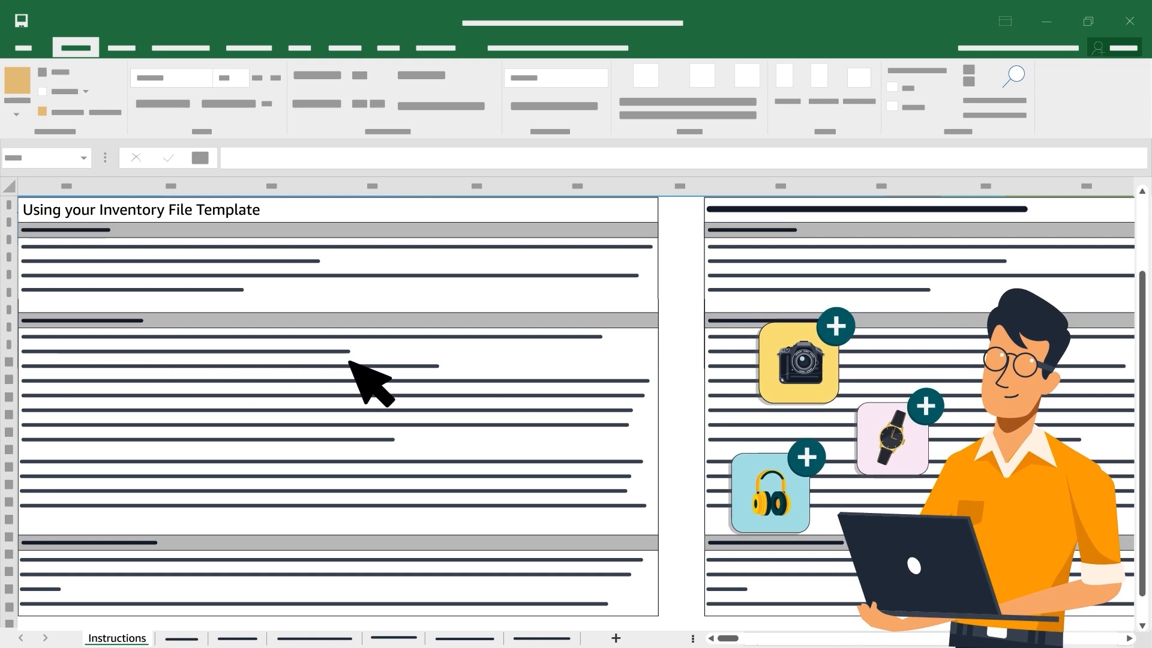
{"action": "left_click", "coordinate": [180, 638]}
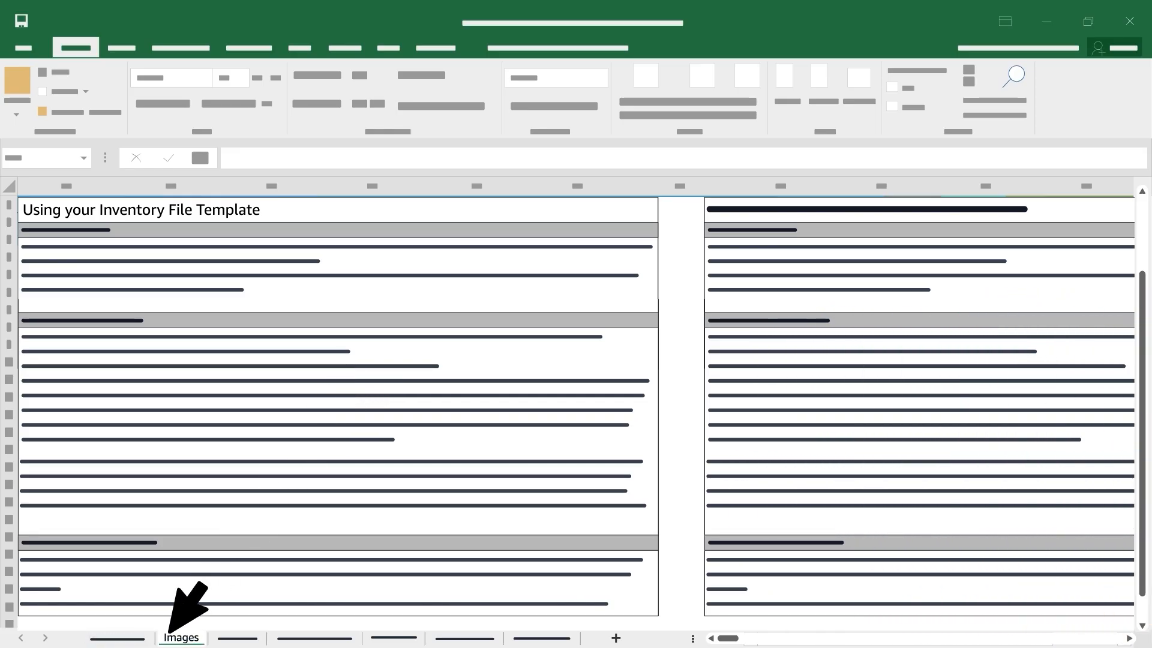
{"action": "left_click", "coordinate": [181, 637]}
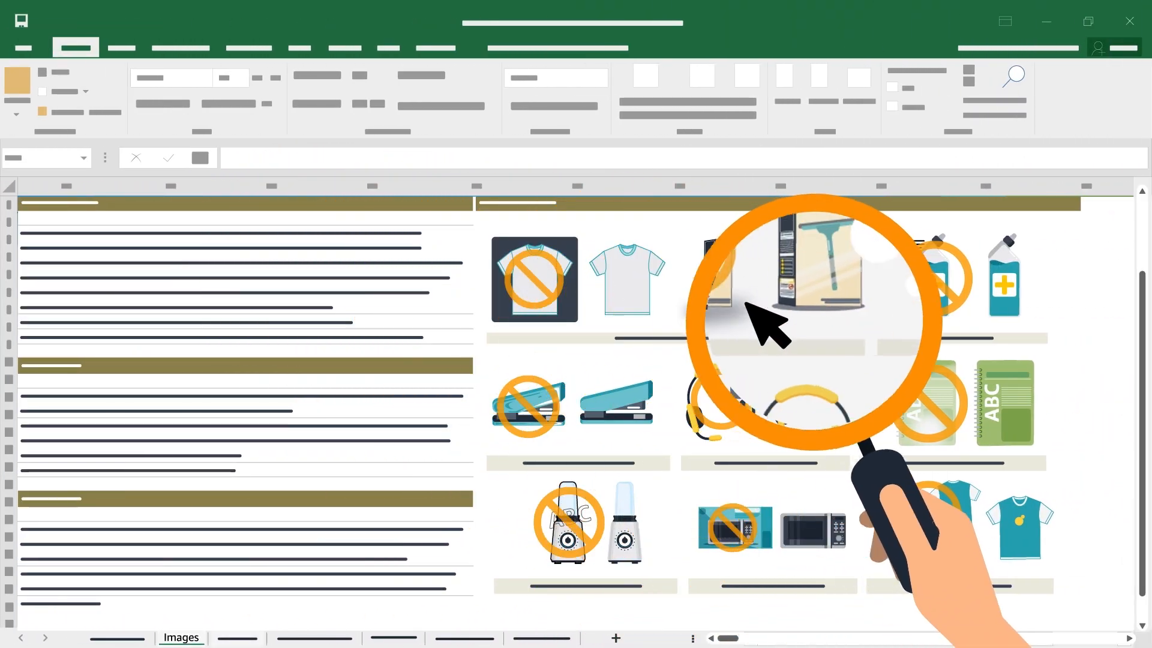
{"action": "left_click", "coordinate": [237, 637]}
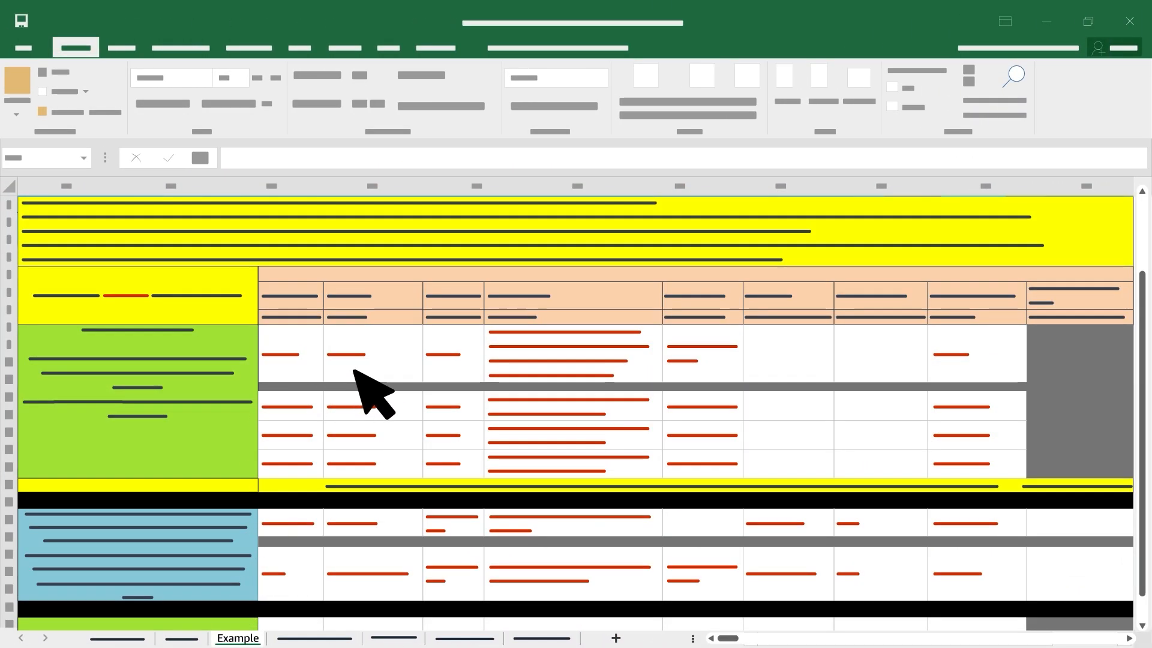
{"action": "mouse_move", "coordinate": [969, 471]}
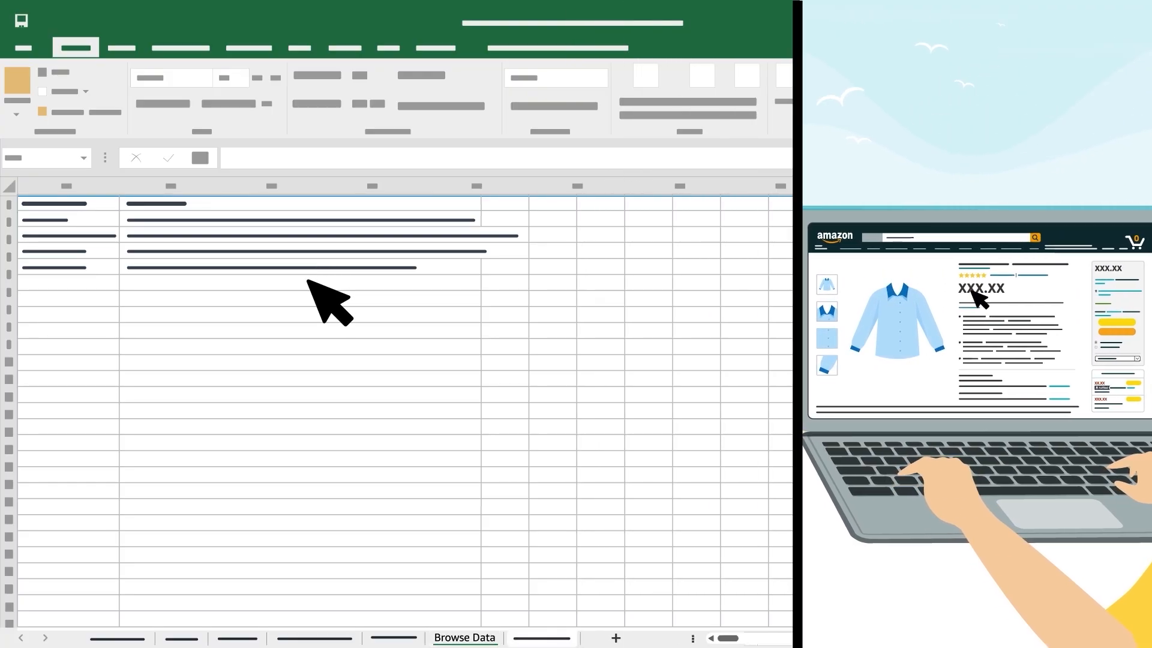
- Check an allowed value on the Valid Values sheet, then go to the Template sheet
{"action": "left_click", "coordinate": [541, 637]}
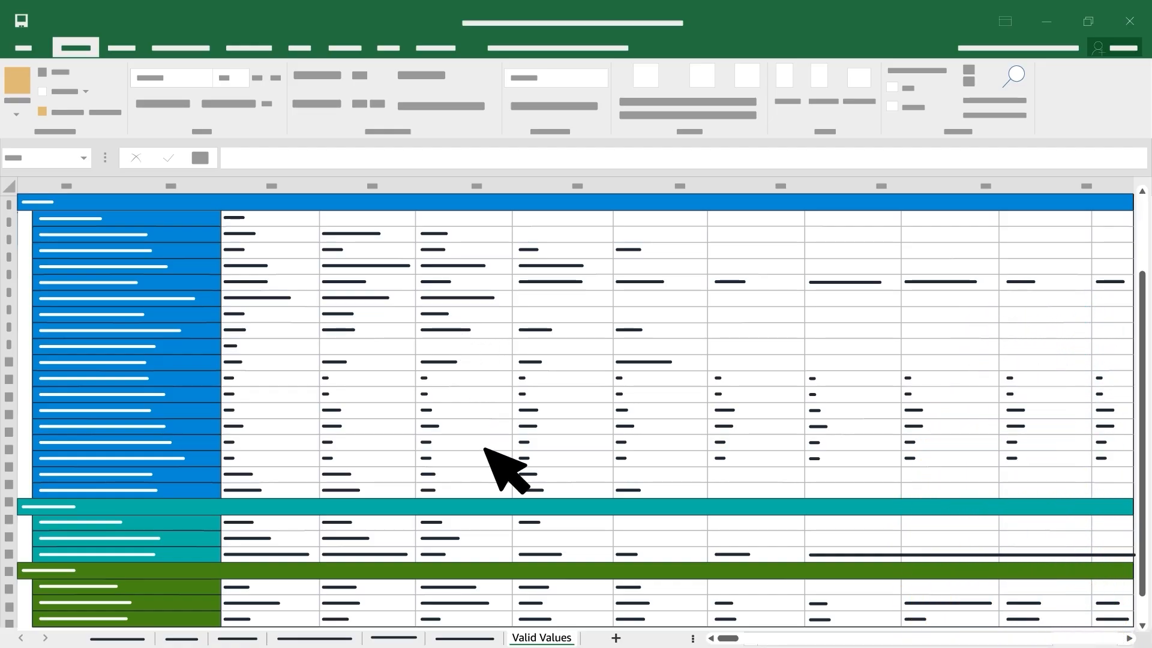
{"action": "left_click", "coordinate": [365, 458]}
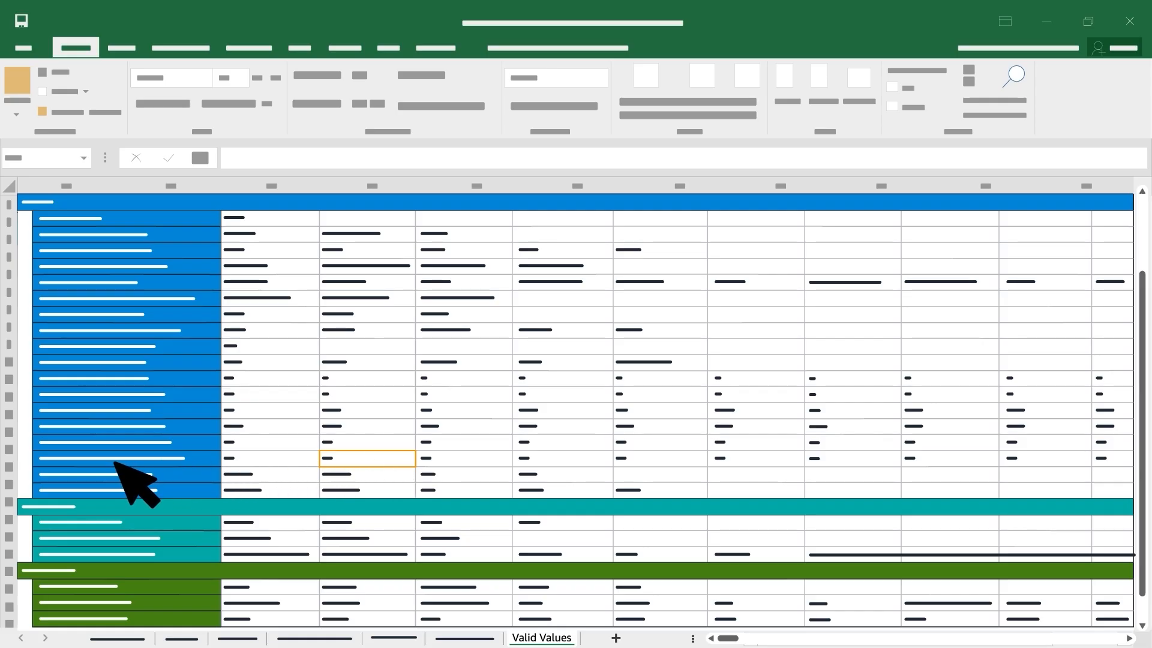
{"action": "left_click", "coordinate": [390, 638]}
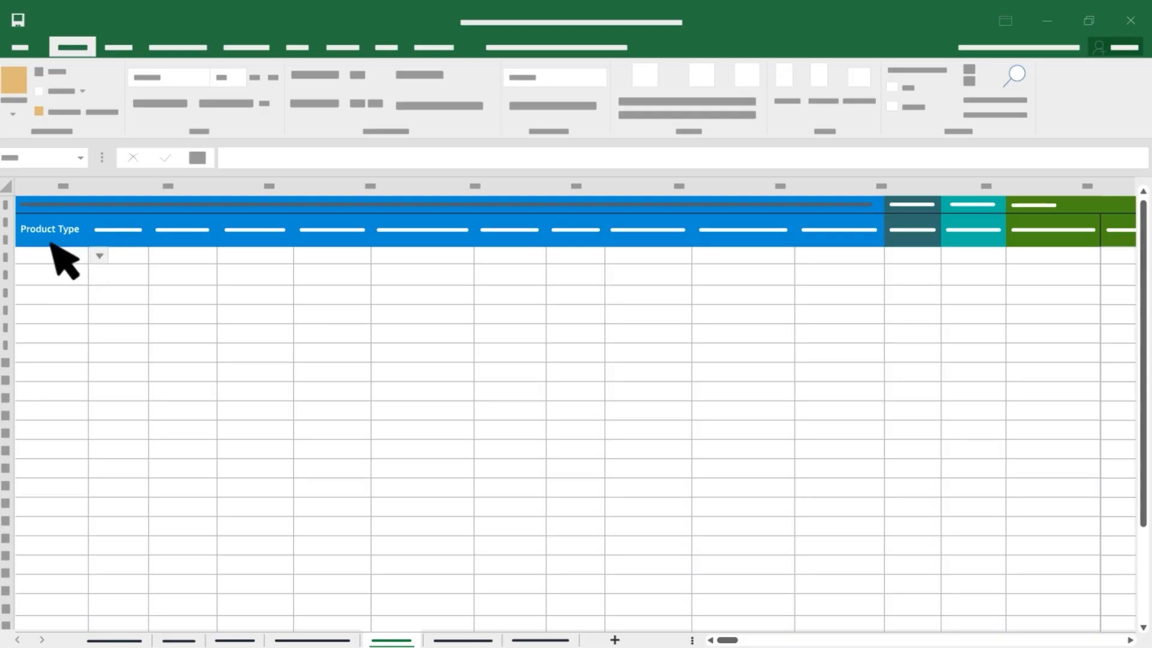
- Enter row 1's Product Type, Seller SKU and Product ID, with Product ID Type EAN
{"action": "left_click", "coordinate": [52, 269]}
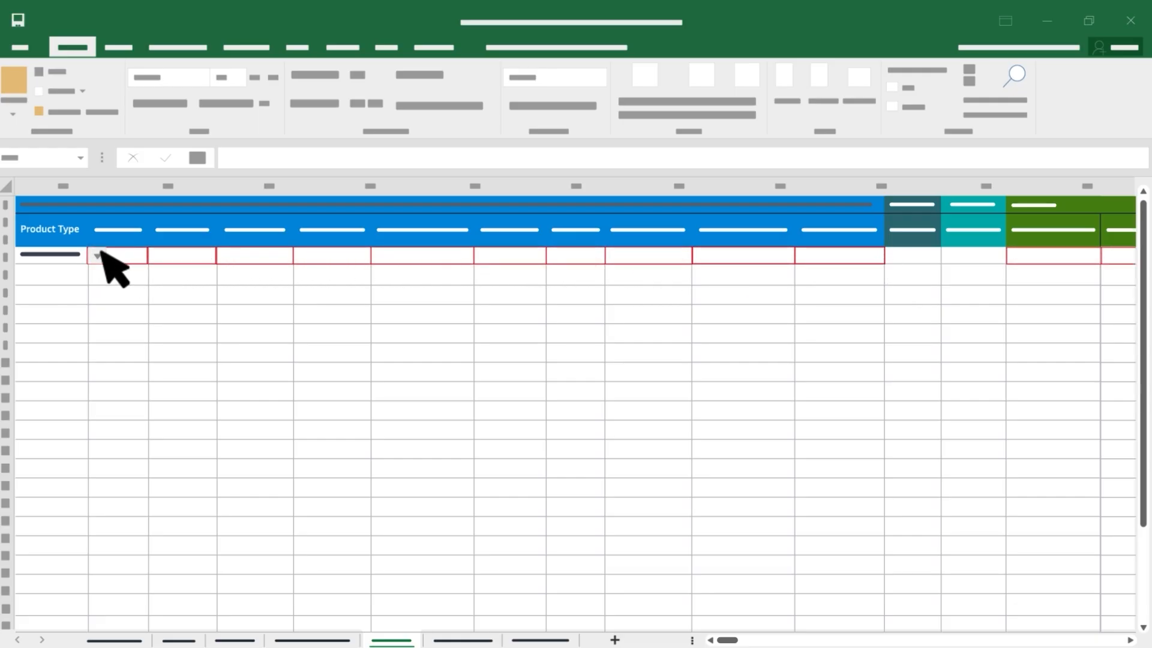
{"action": "left_click", "coordinate": [96, 255]}
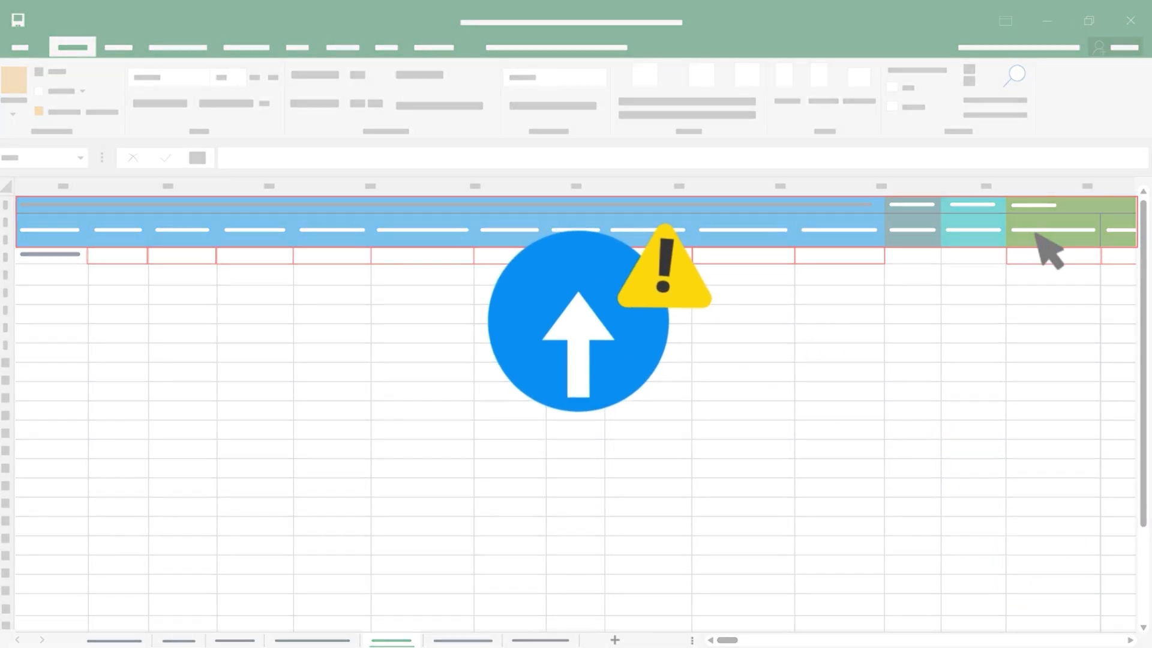
{"action": "mouse_move", "coordinate": [995, 254]}
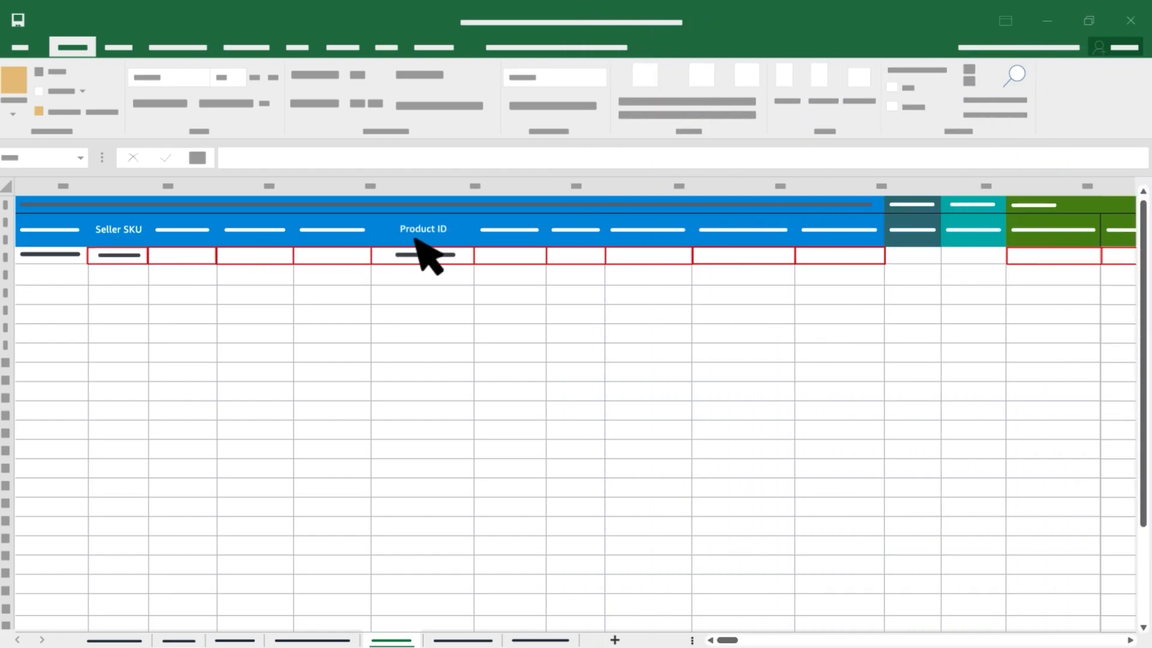
{"action": "left_click", "coordinate": [554, 256]}
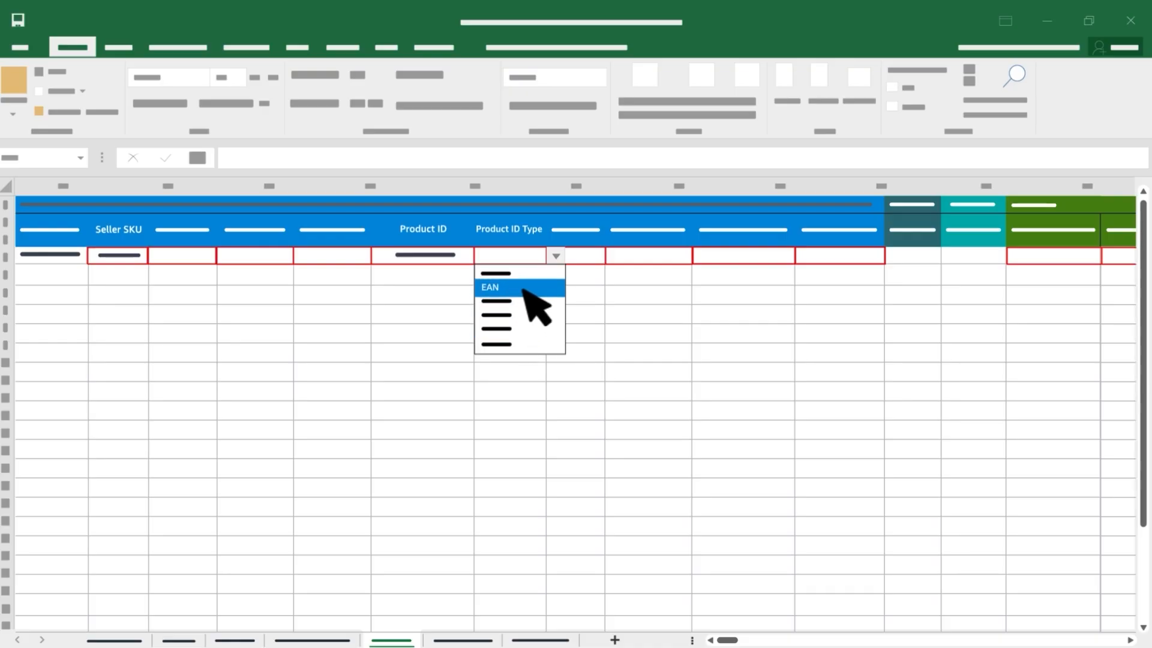
{"action": "left_click", "coordinate": [489, 287]}
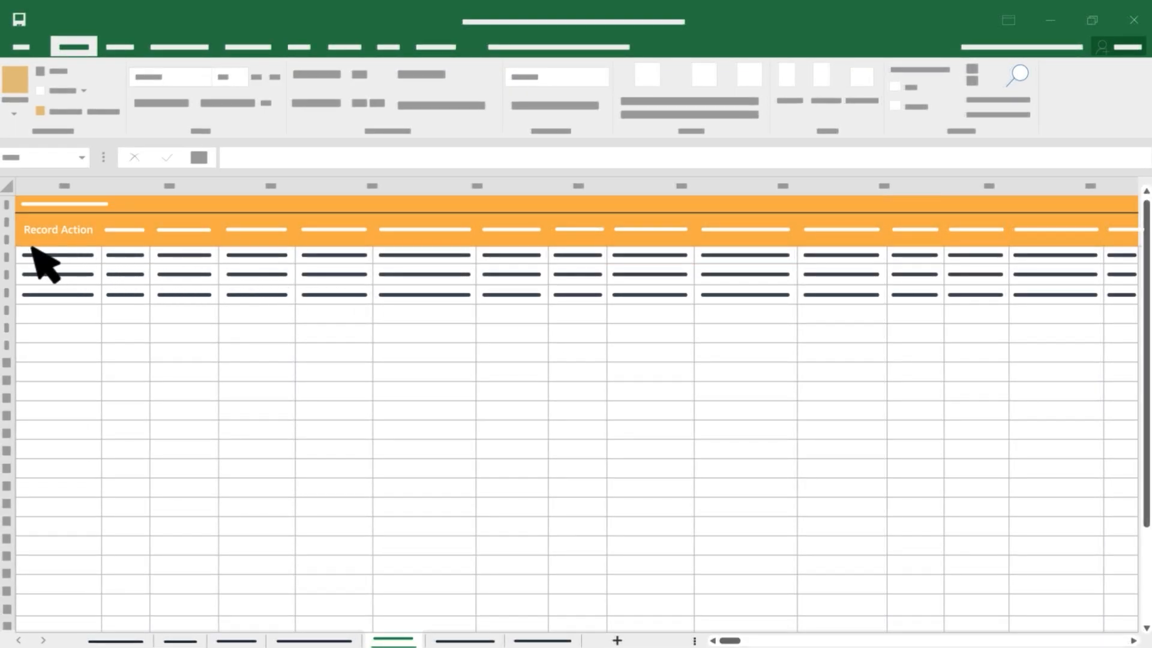
{"action": "mouse_move", "coordinate": [99, 258]}
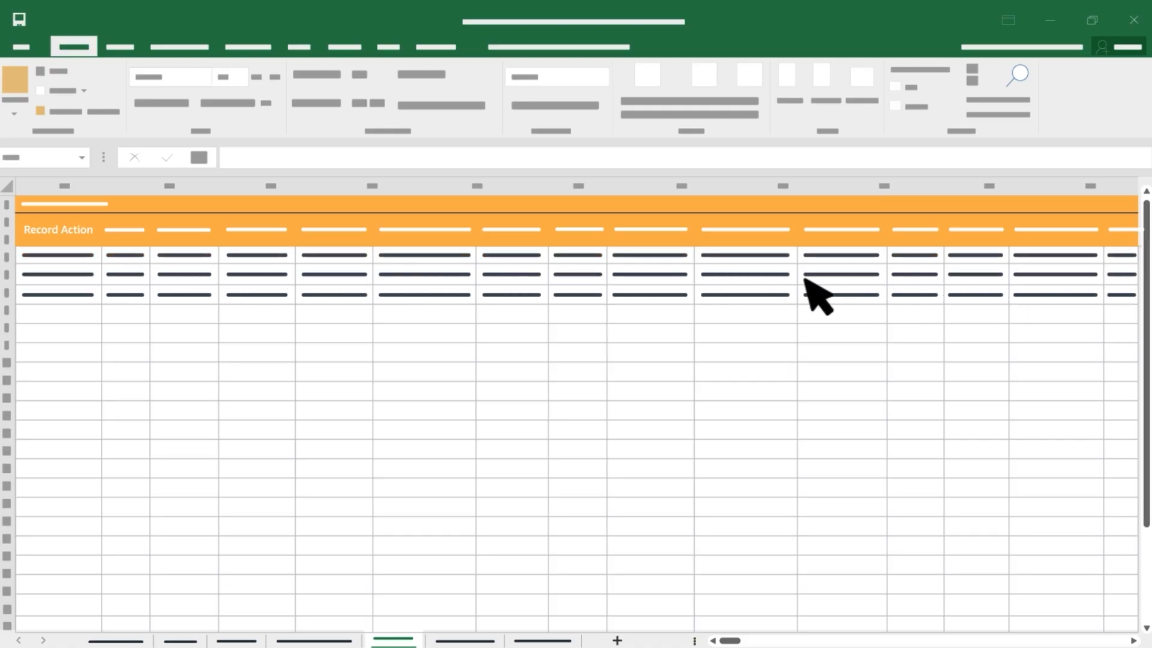
{"action": "mouse_move", "coordinate": [103, 264]}
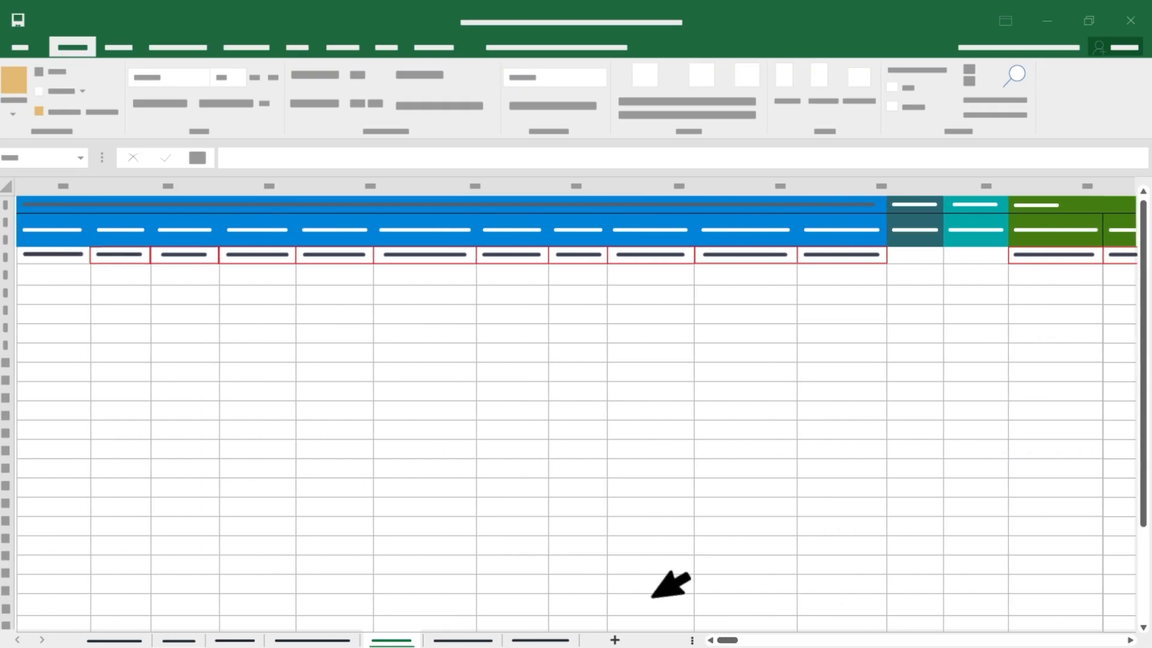
{"action": "mouse_move", "coordinate": [1069, 297]}
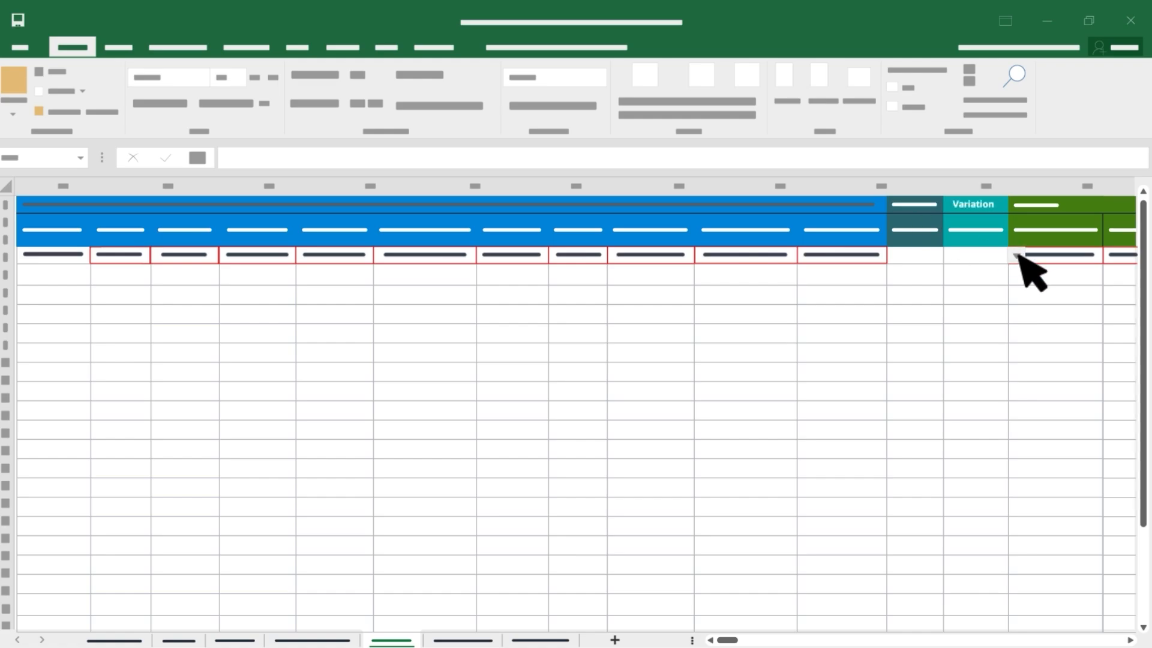
- Select the first product row's Variation column cell
{"action": "left_click", "coordinate": [1015, 255]}
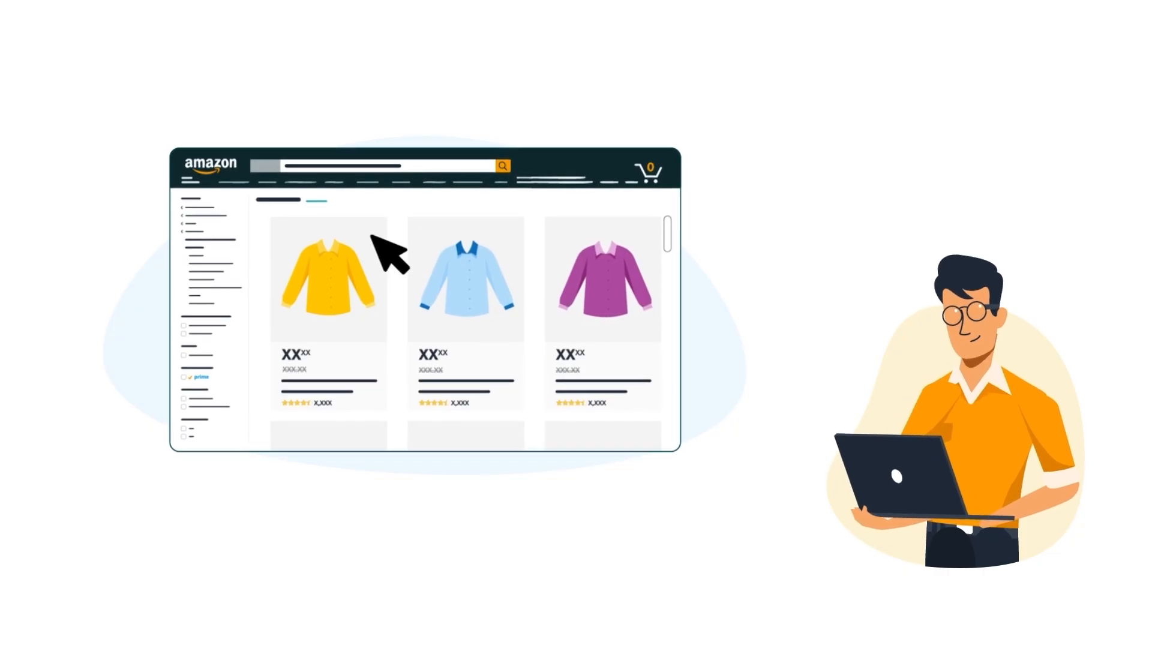
- View shirt listings in yellow, light blue and purple as colour variations
{"action": "left_click", "coordinate": [329, 275]}
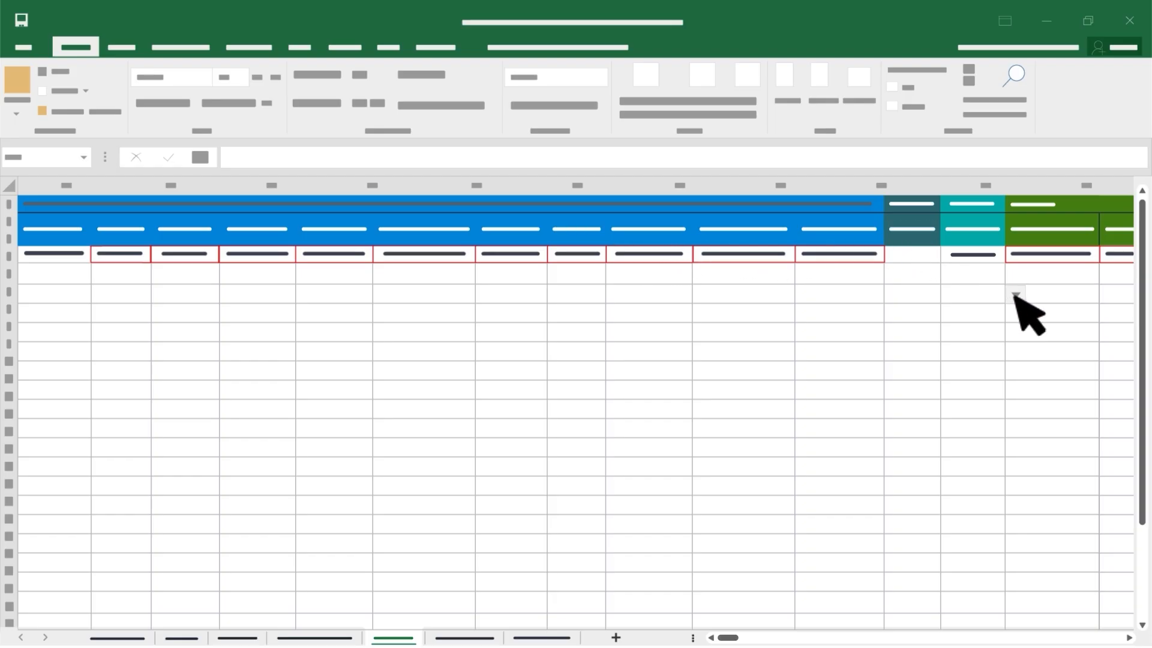
- Open the Variation dropdown for the first of the three child product rows
{"action": "left_click", "coordinate": [1016, 294]}
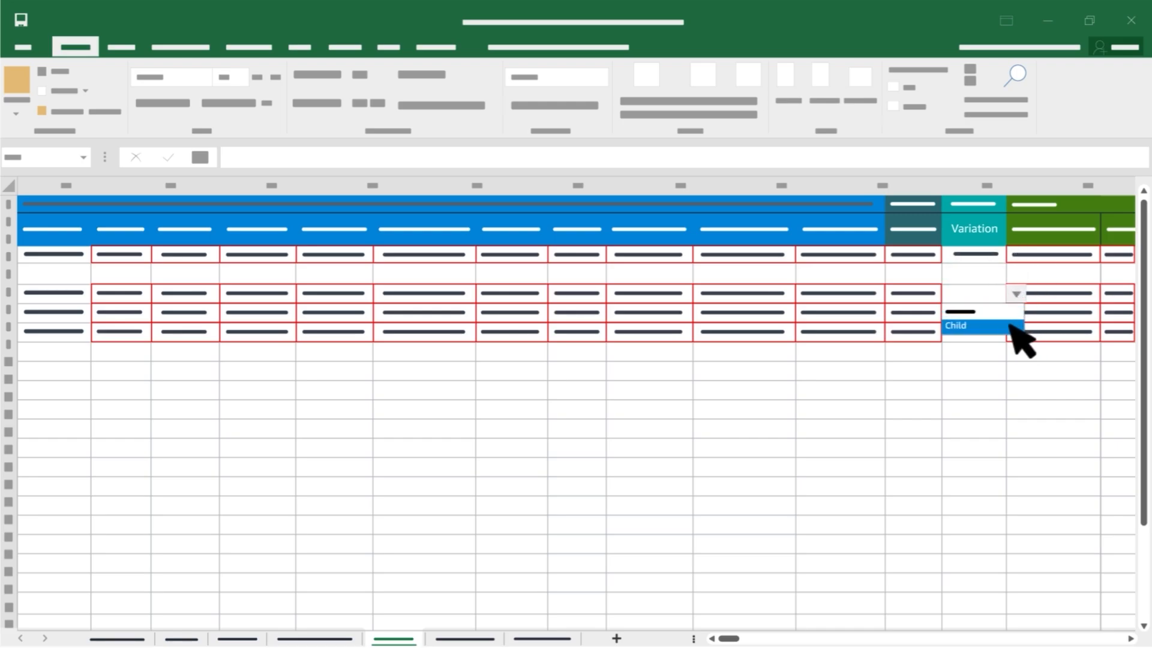
- Set the new row's Variation to Child and select a child row's Seller SKU cell
{"action": "left_click", "coordinate": [988, 325]}
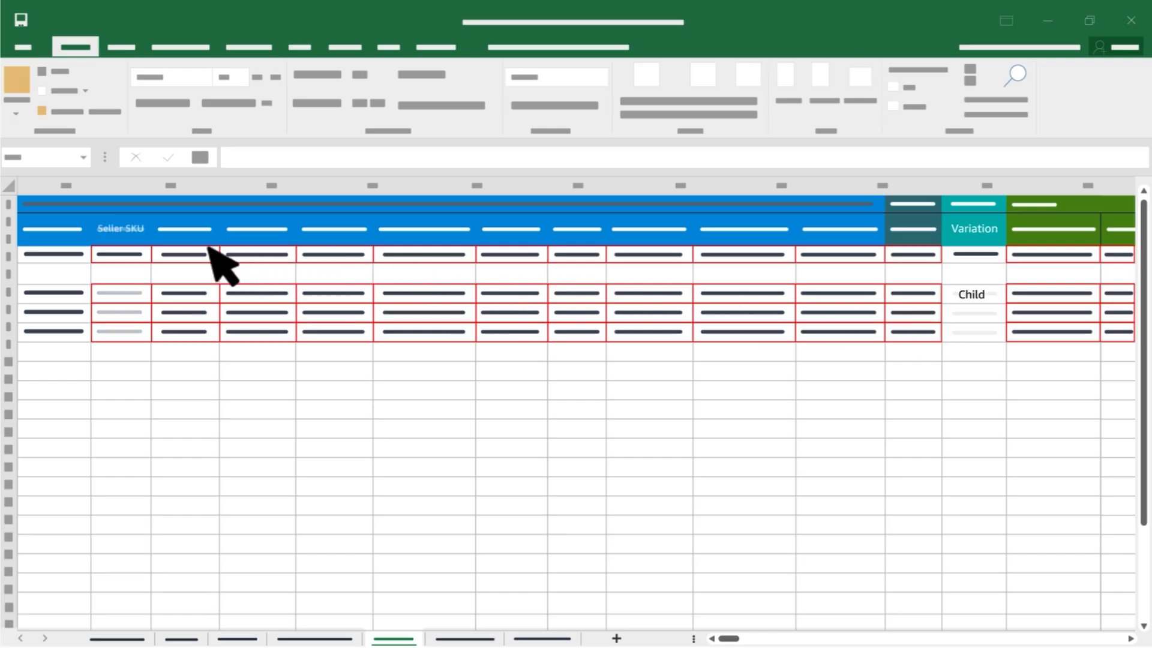
{"action": "left_click", "coordinate": [121, 253]}
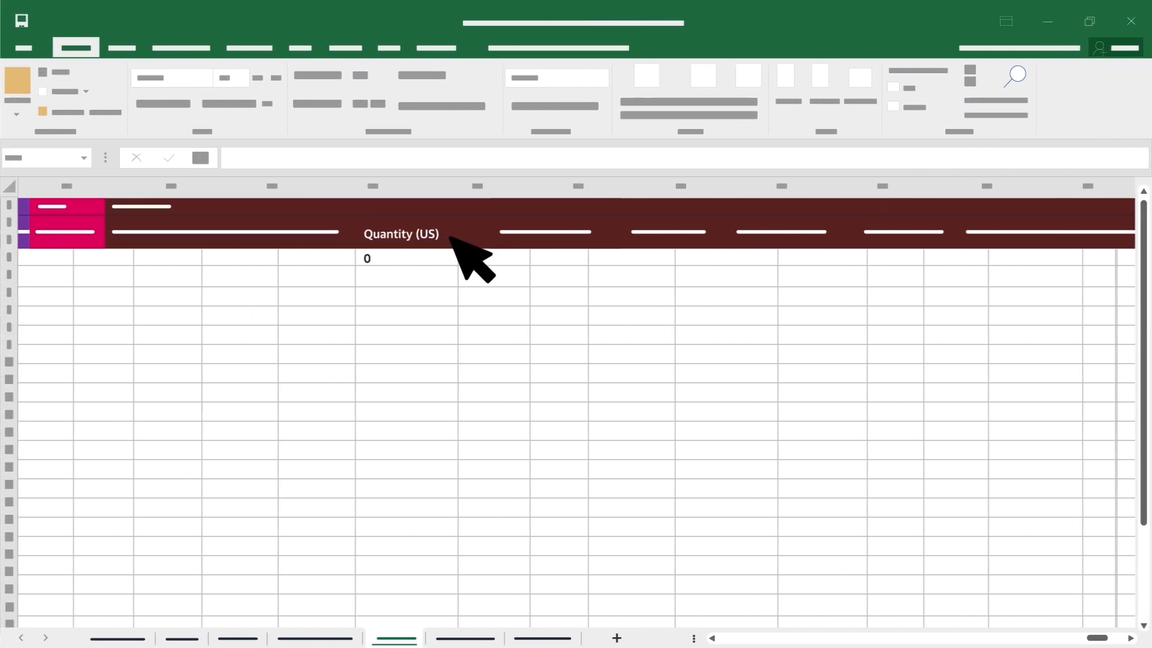
{"action": "mouse_move", "coordinate": [476, 264]}
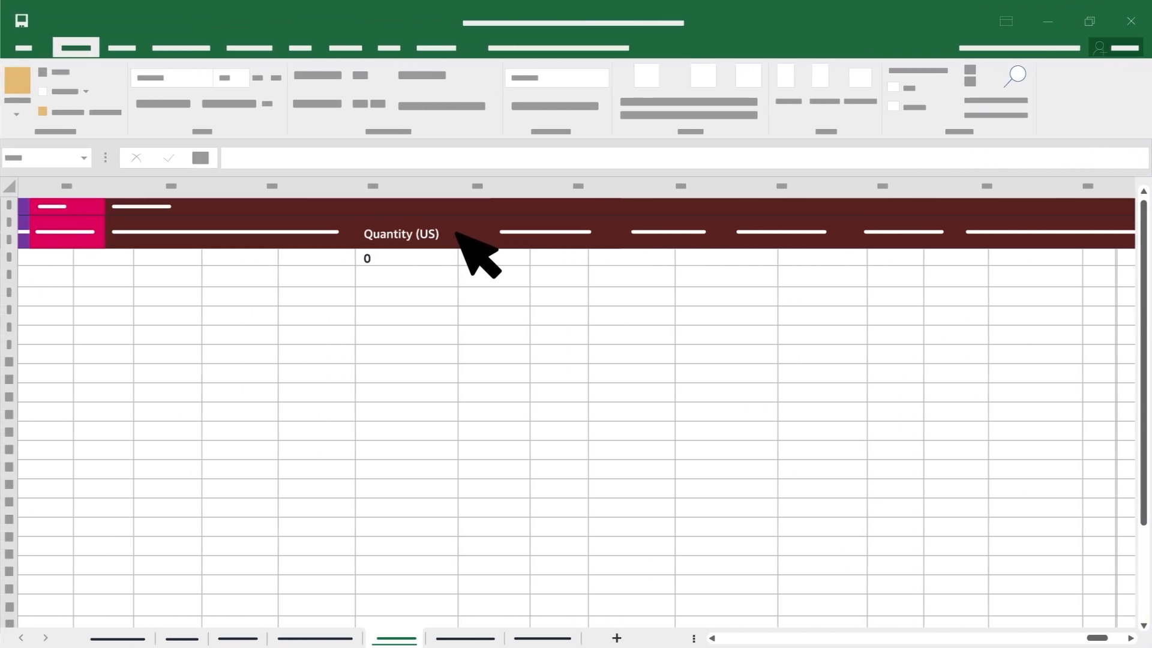